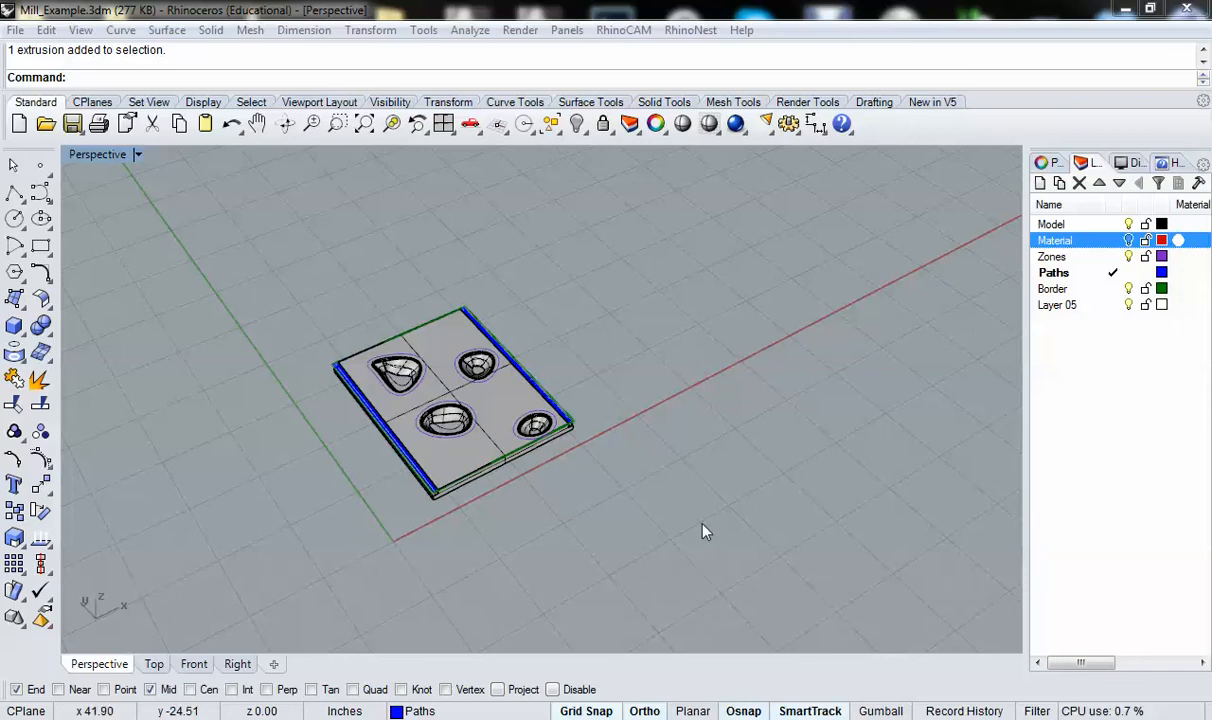
pyautogui.moveTo(558, 542)
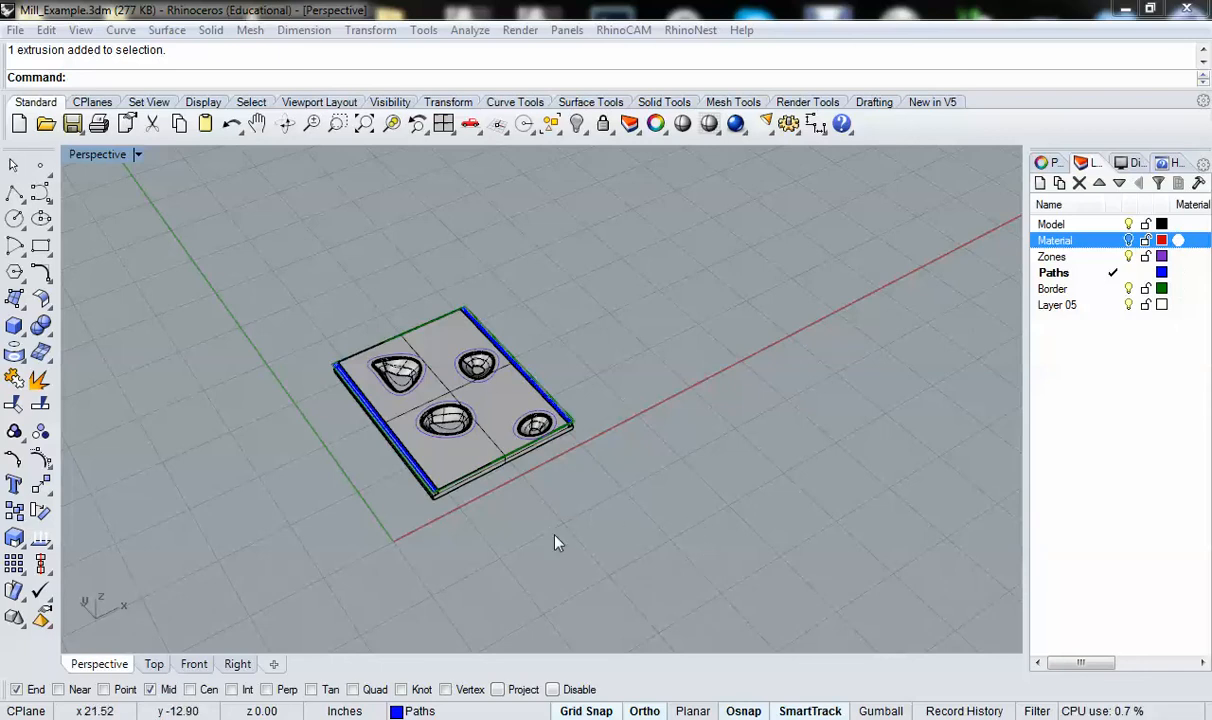
pyautogui.moveTo(540, 508)
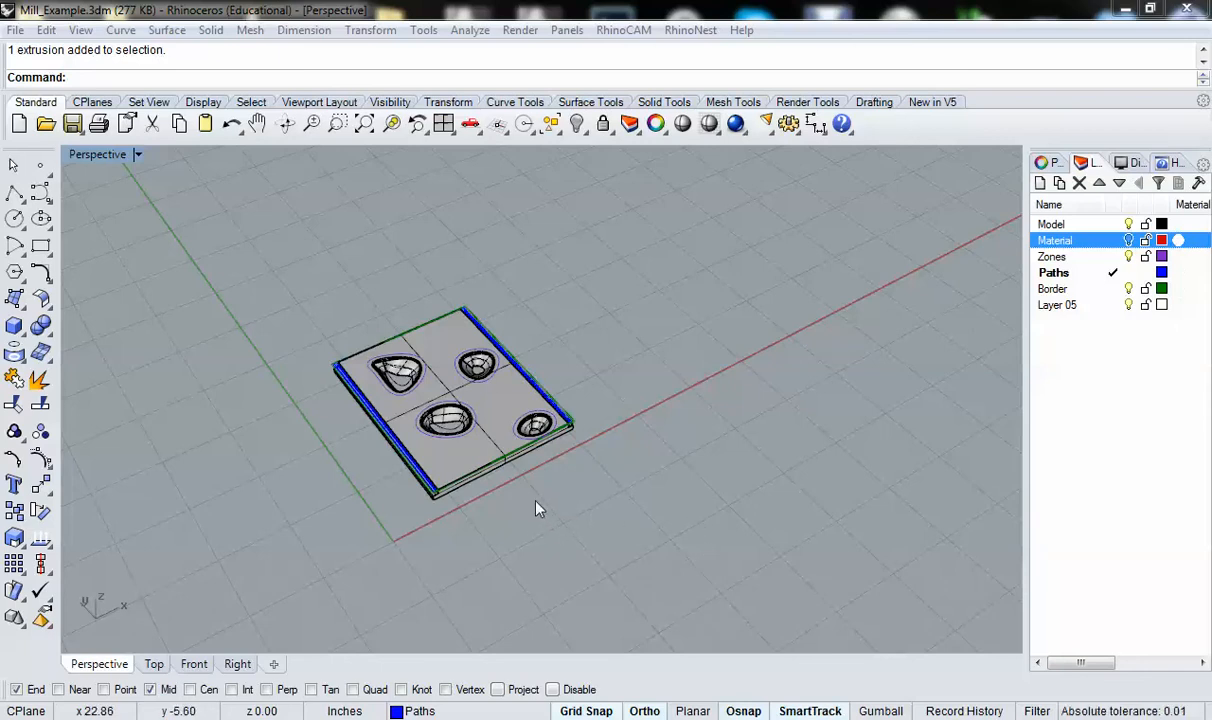
# - Orbit and zoom in on the milling block's top corner edge to inspect it
pyautogui.moveTo(540, 508); pyautogui.dragTo(510, 342)
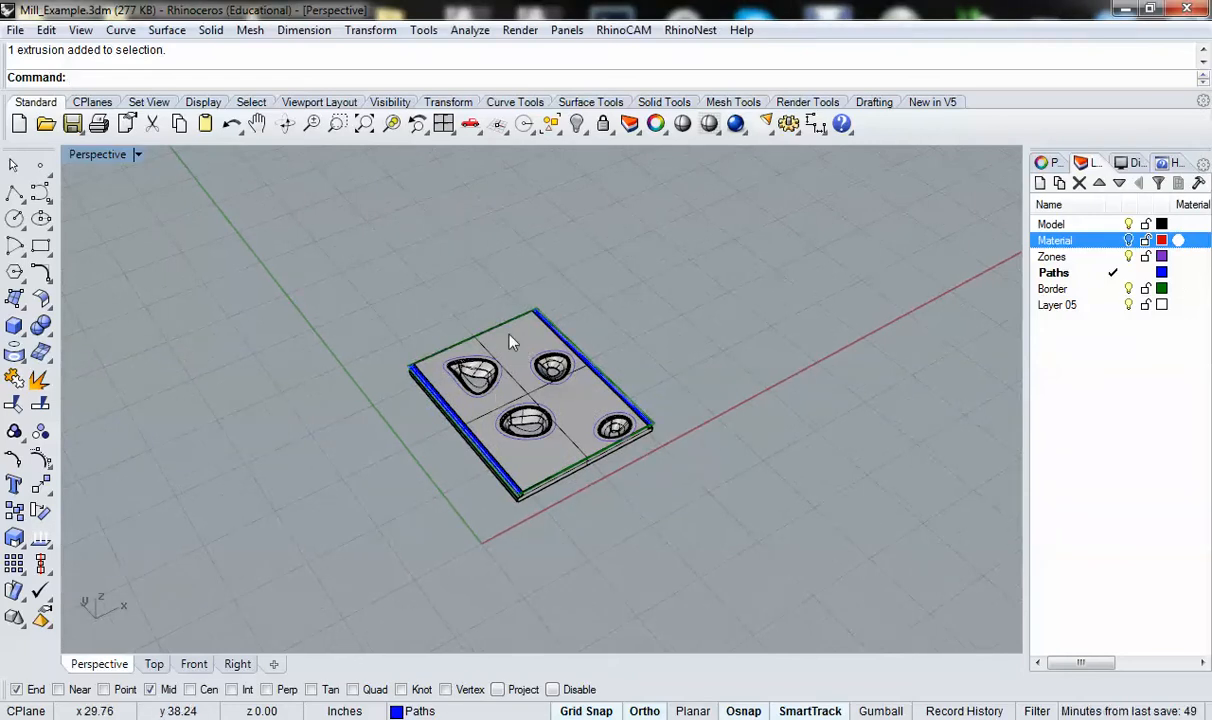
pyautogui.moveTo(464, 408)
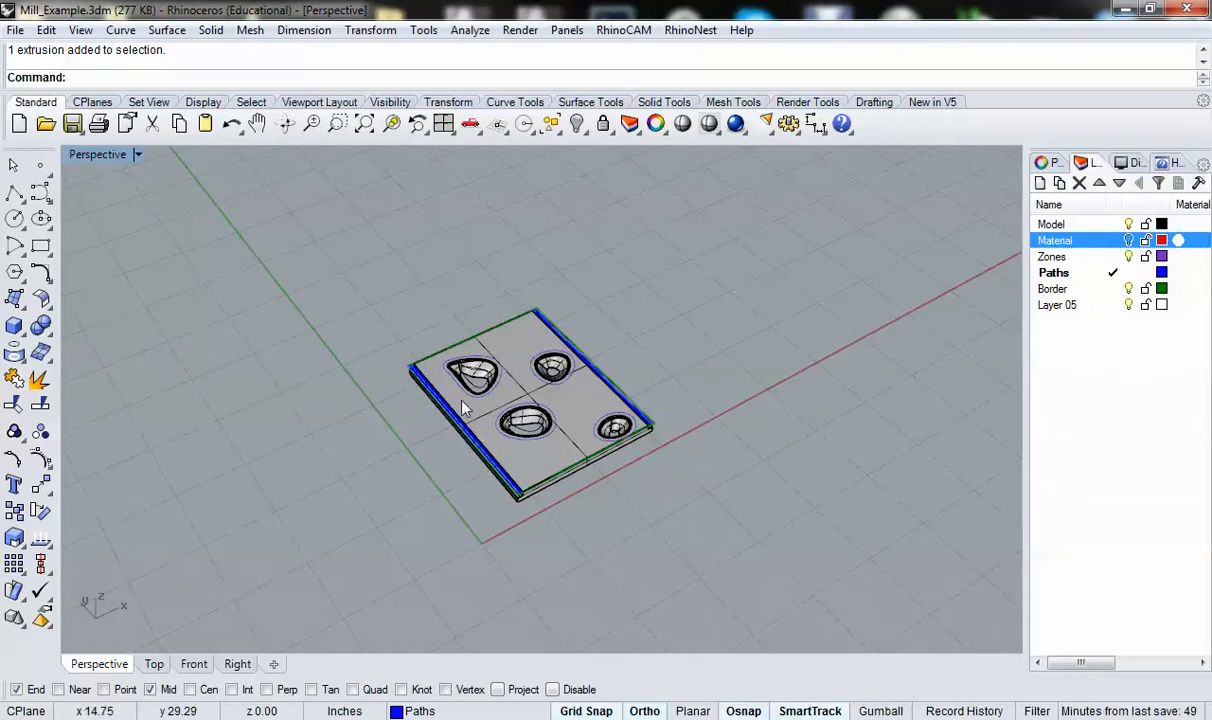
pyautogui.moveTo(378, 450)
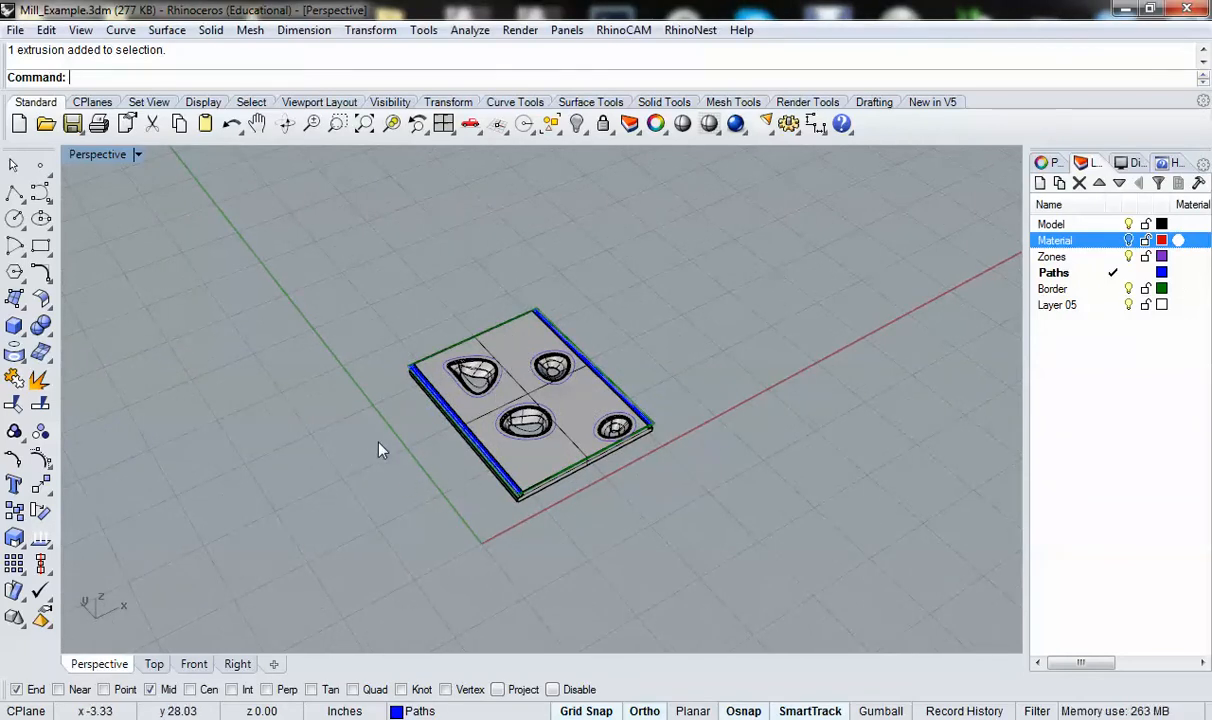
pyautogui.moveTo(444, 380)
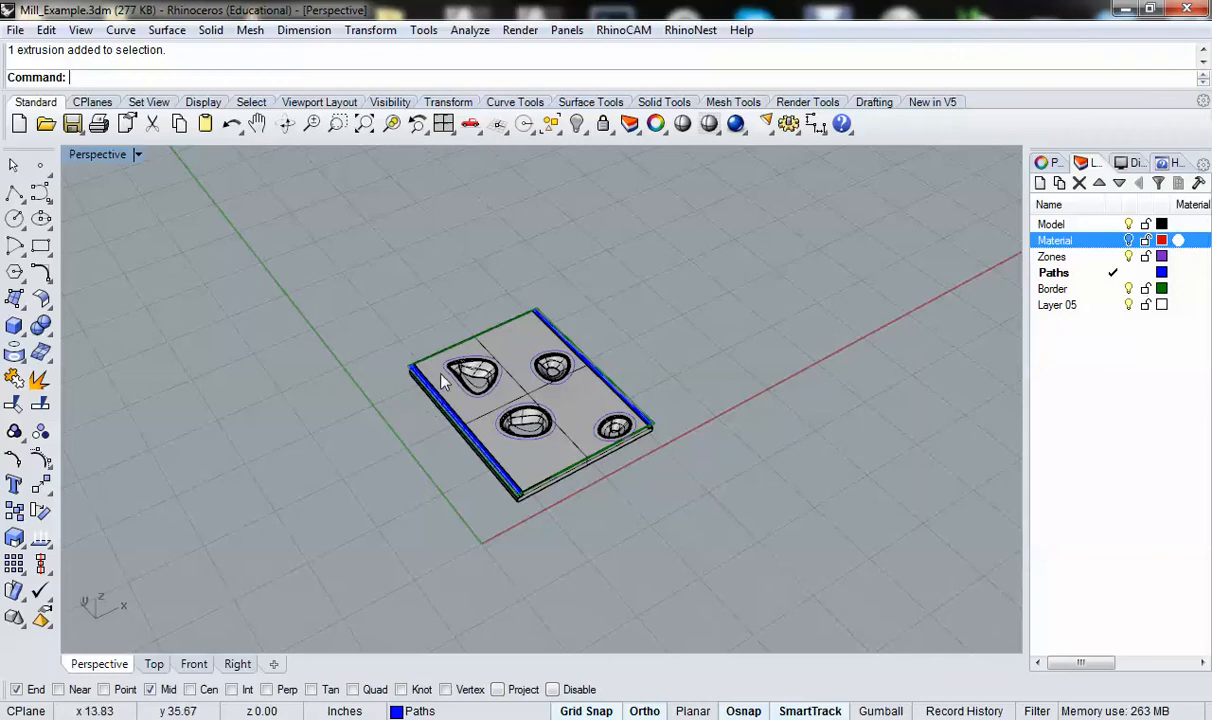
pyautogui.moveTo(408, 390)
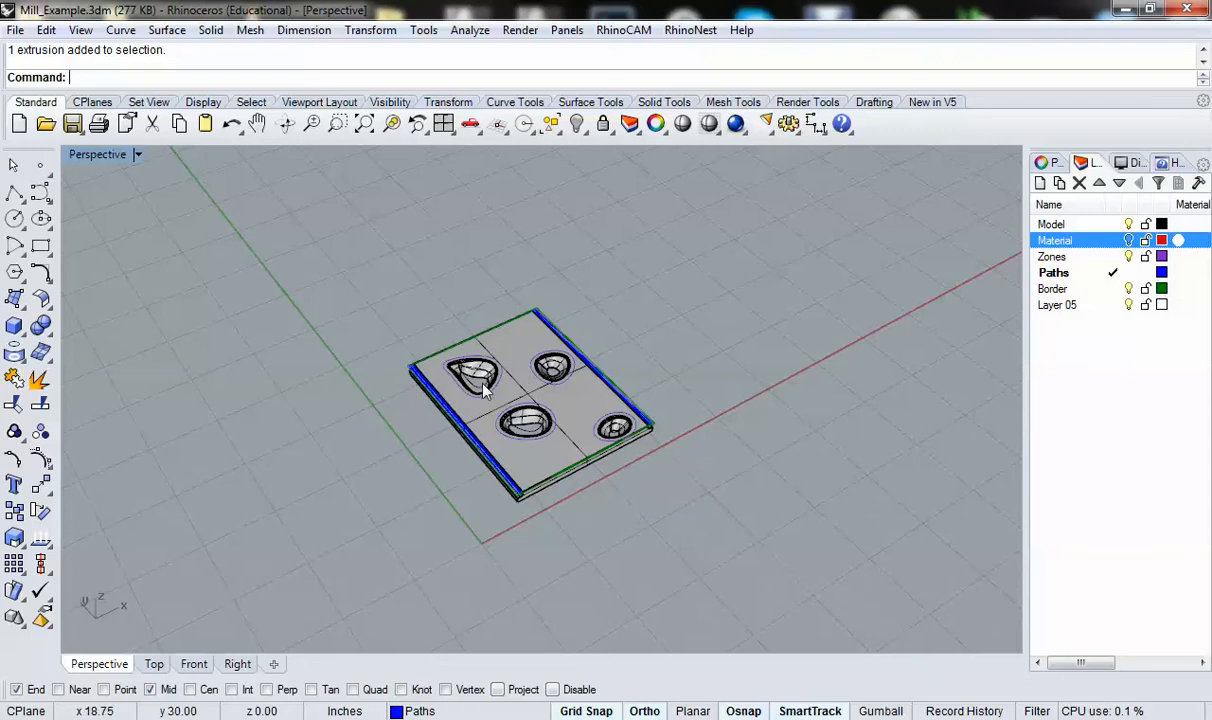
pyautogui.moveTo(684, 306)
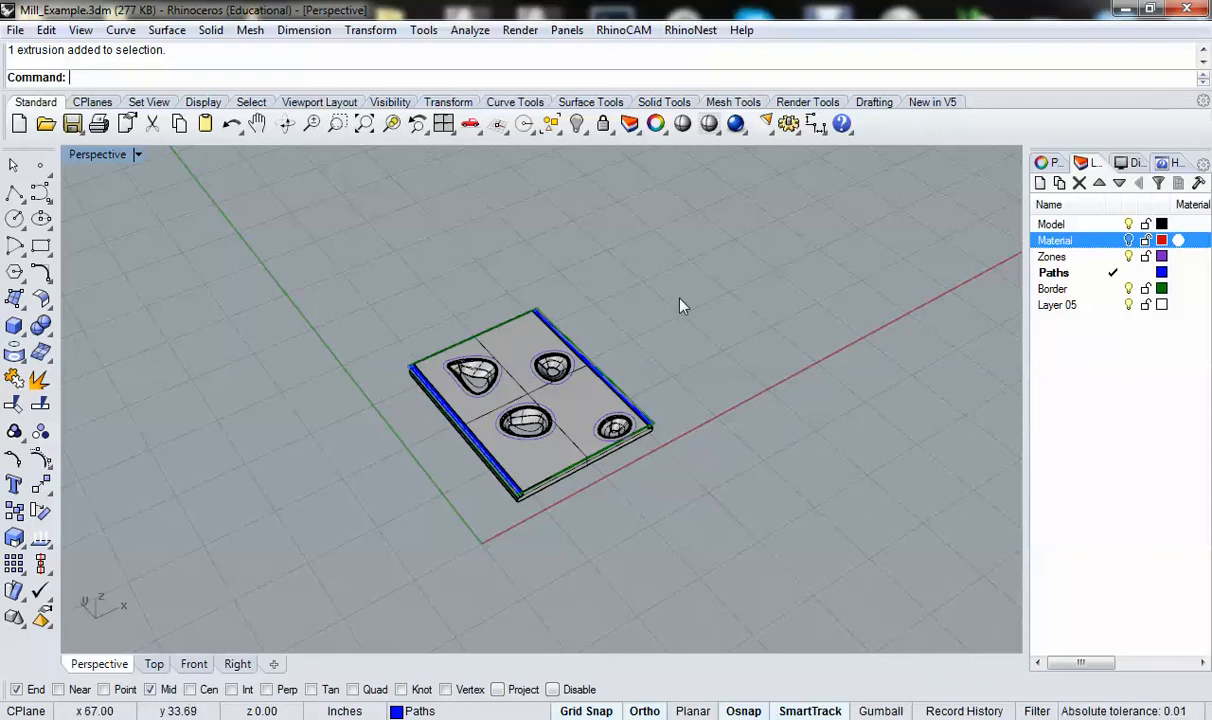
pyautogui.moveTo(436, 542)
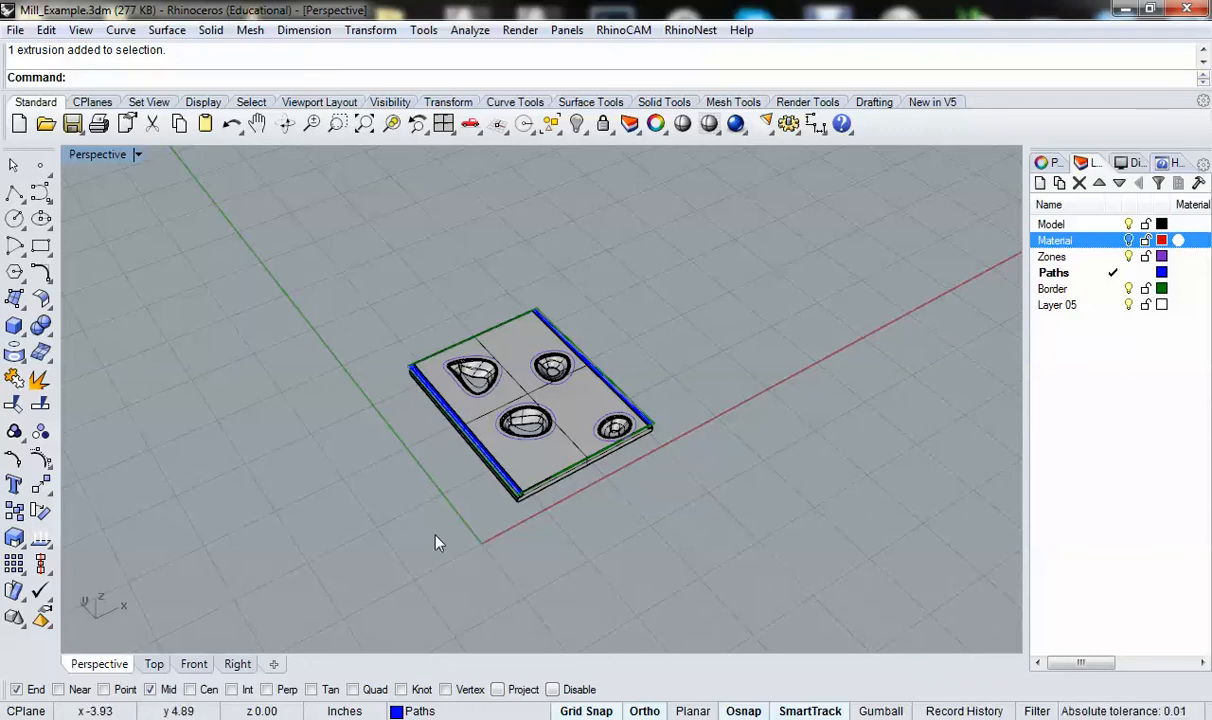
pyautogui.moveTo(370, 554)
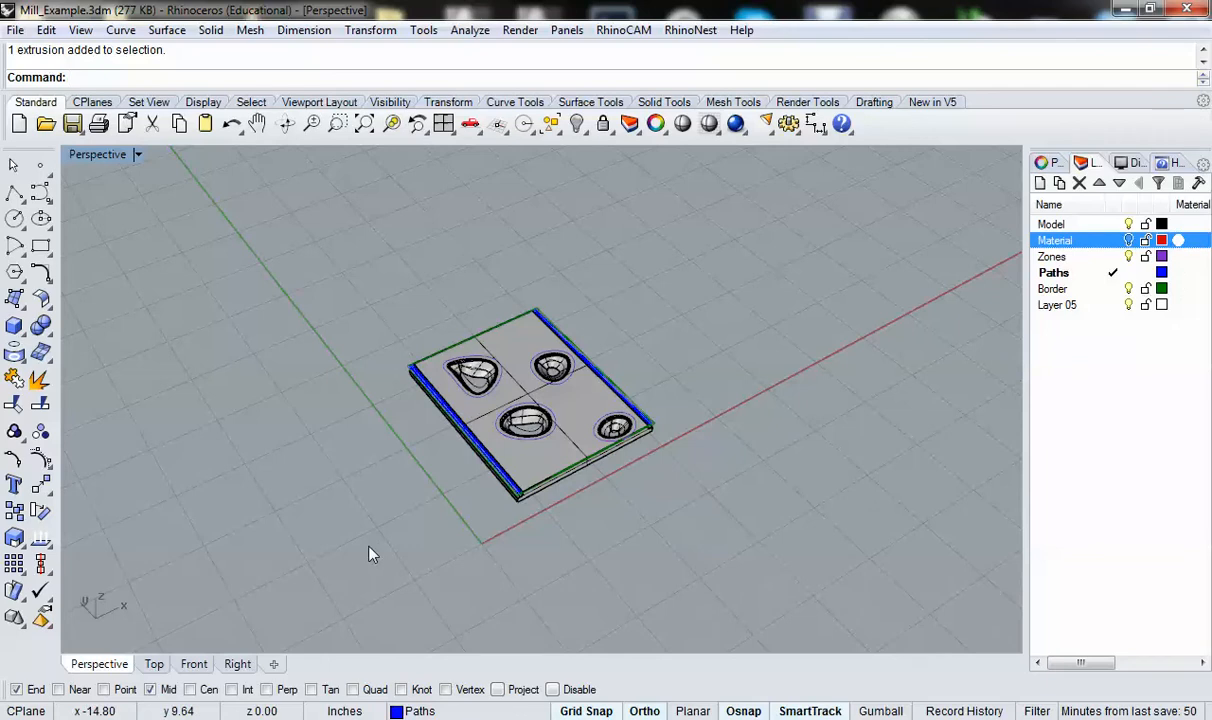
pyautogui.moveTo(332, 394)
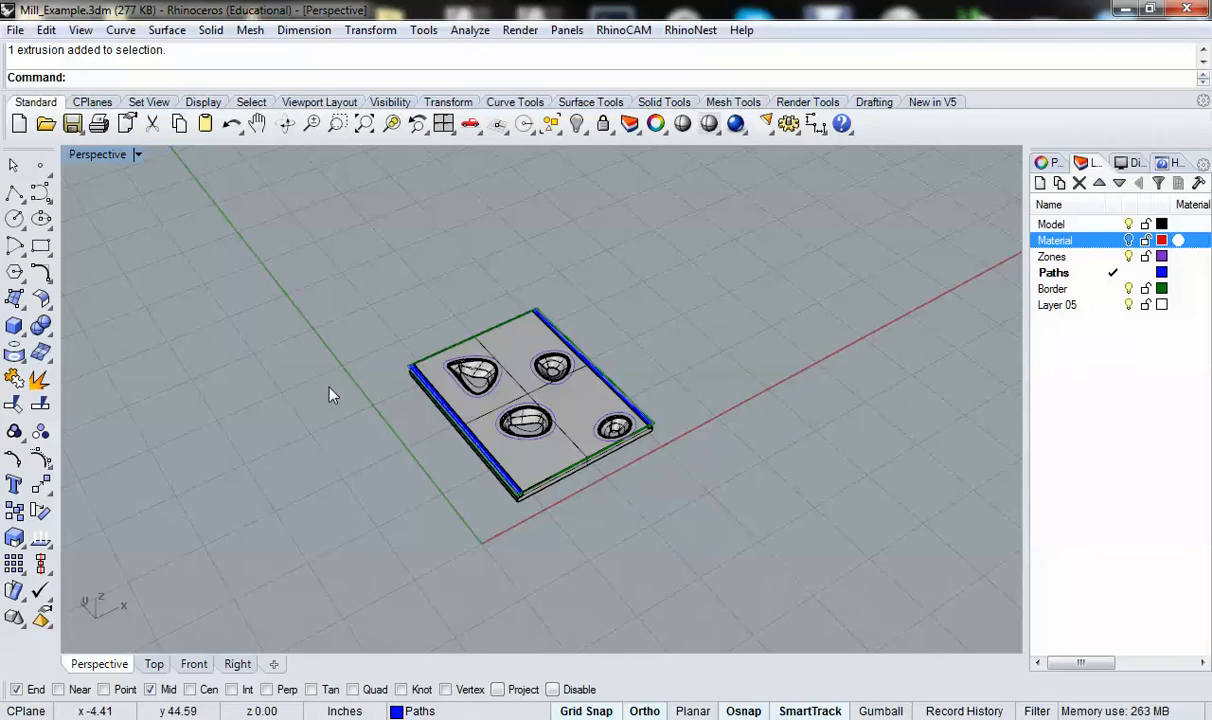
pyautogui.moveTo(390, 396)
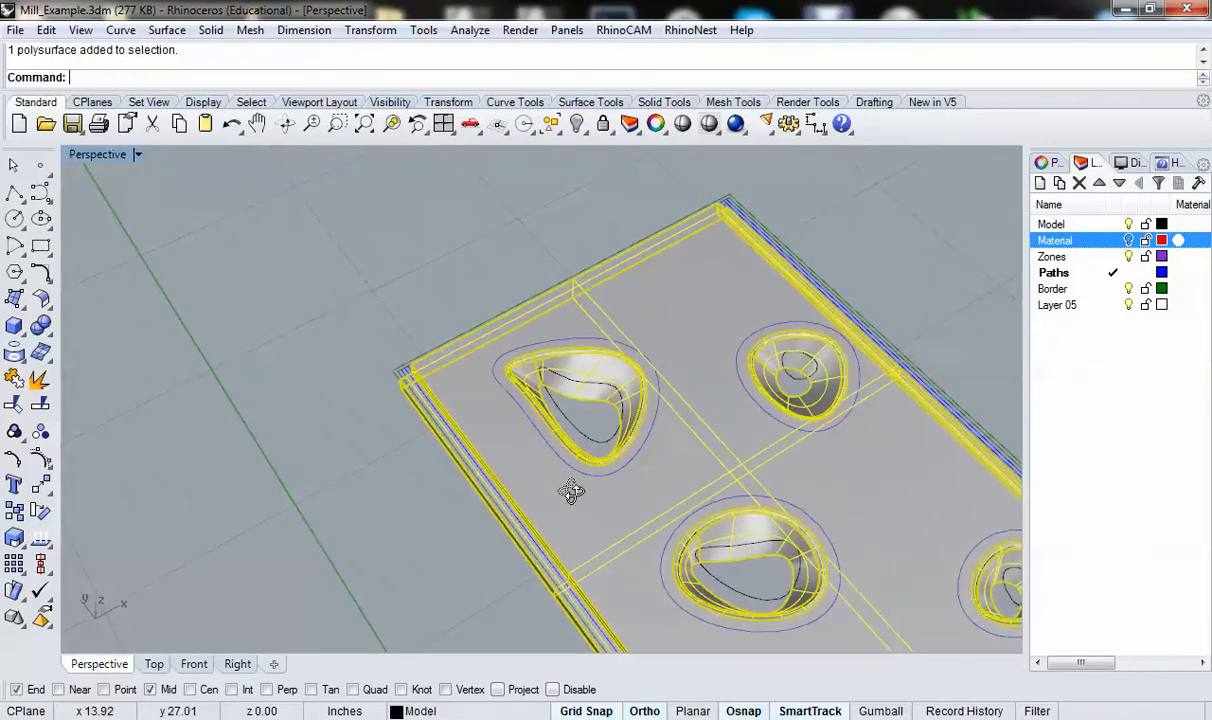
pyautogui.moveTo(572, 490); pyautogui.dragTo(488, 292)
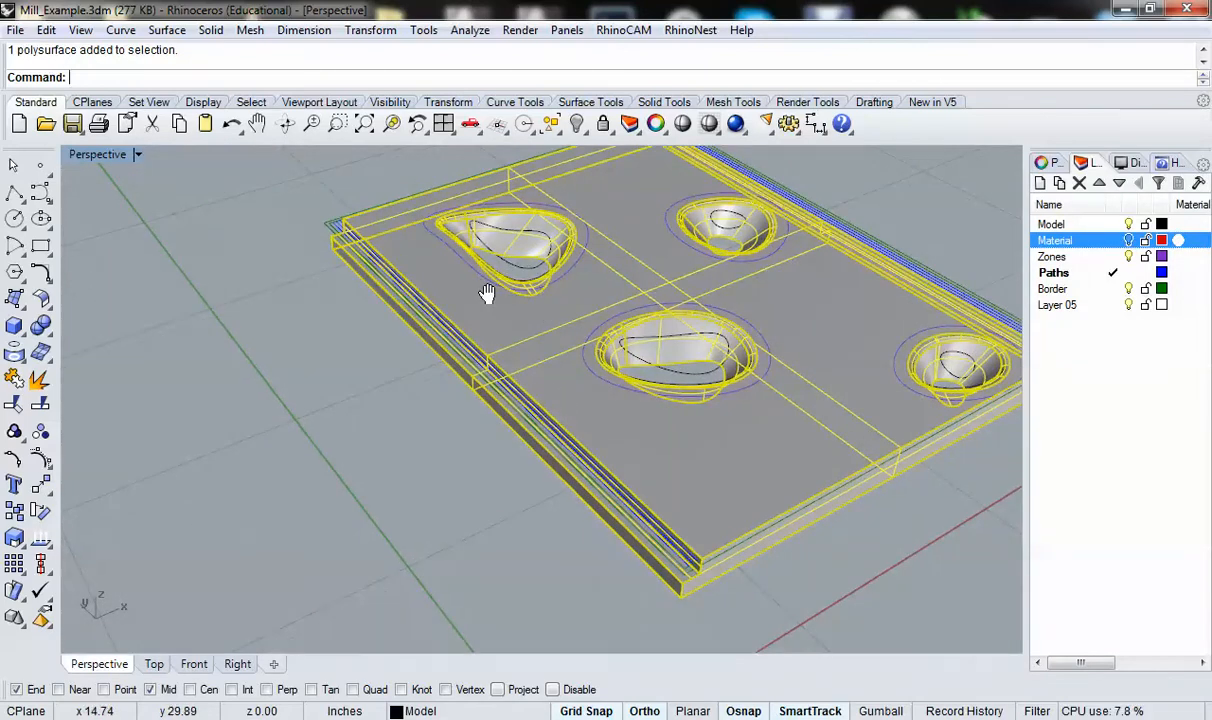
pyautogui.moveTo(484, 292); pyautogui.dragTo(344, 310)
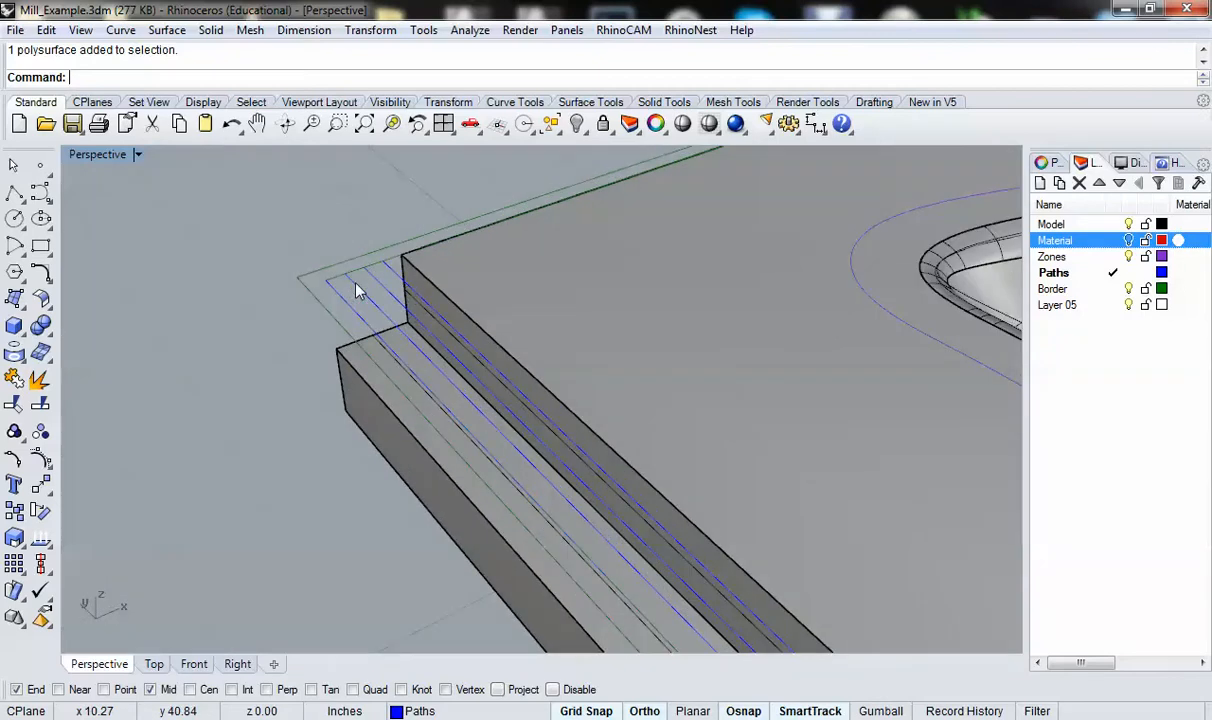
pyautogui.click(360, 290)
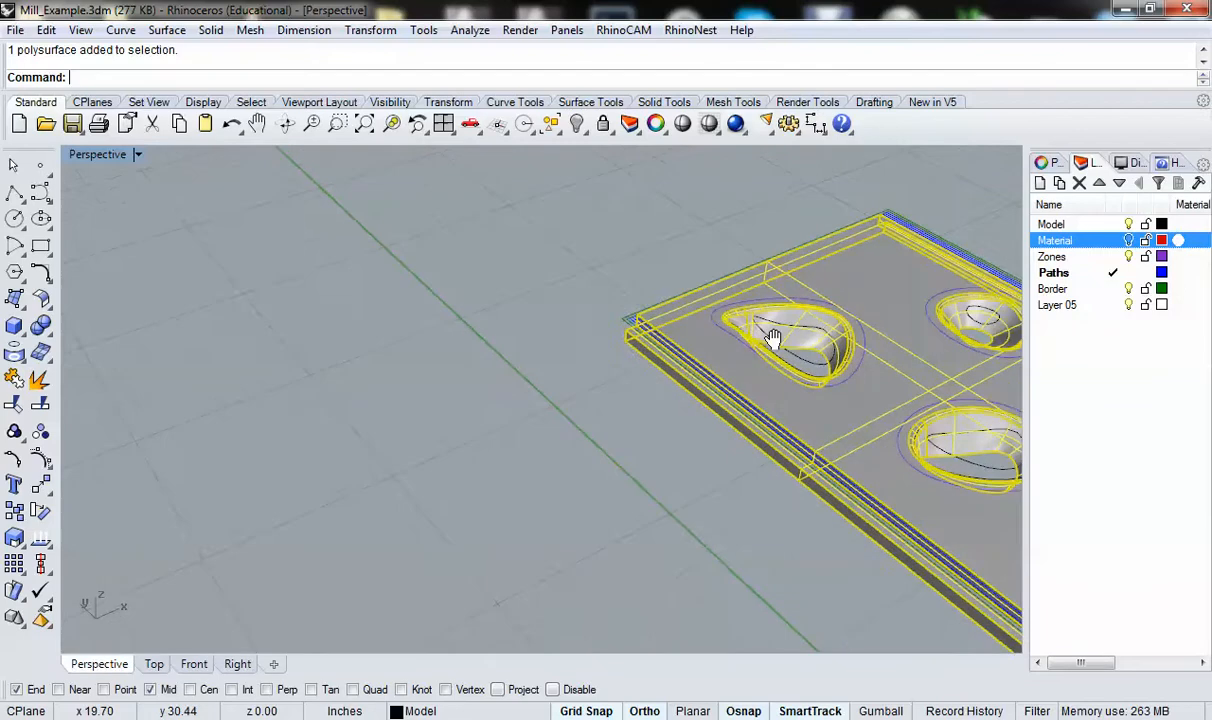
pyautogui.moveTo(776, 336); pyautogui.dragTo(710, 424)
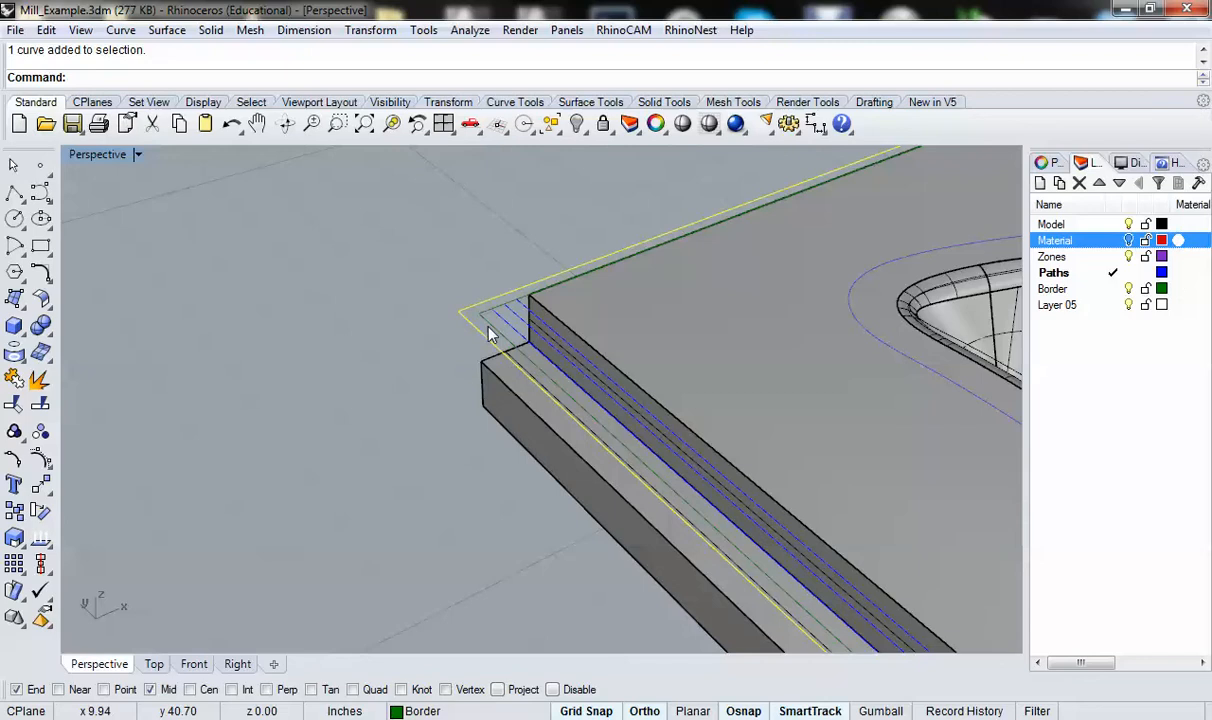
pyautogui.moveTo(684, 516)
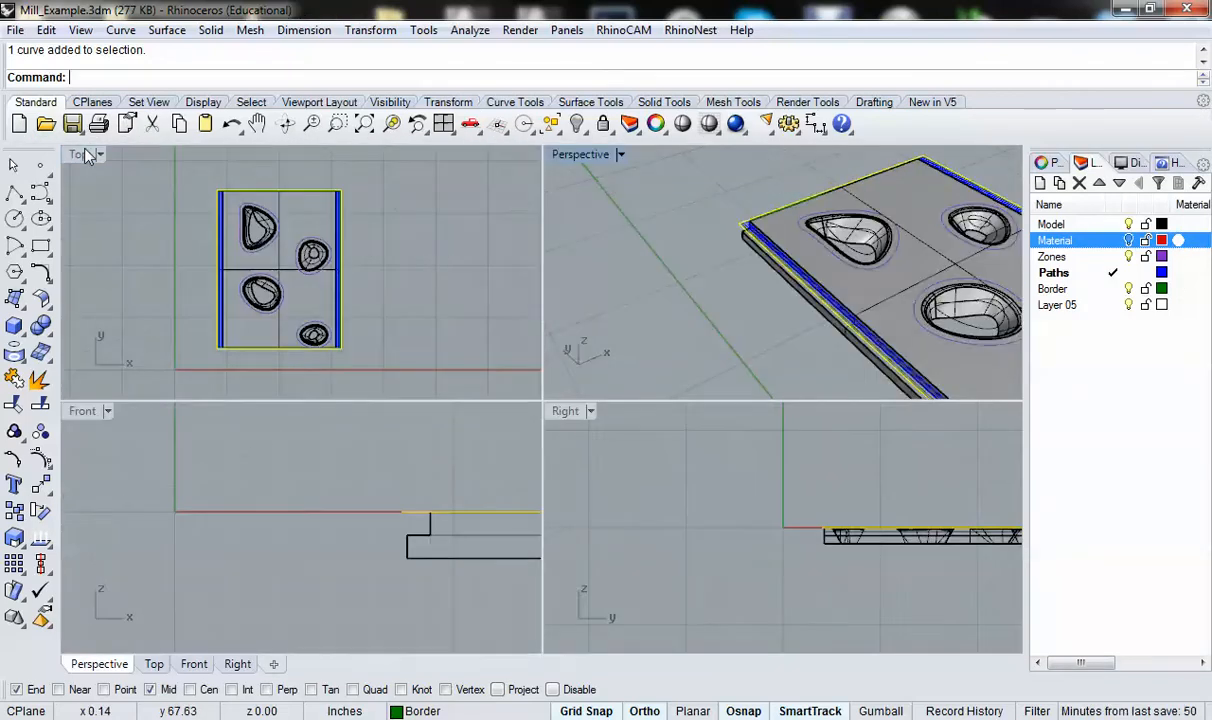
# - Maximize the Perspective view, show the Properties panel, close the Details report and select the block
pyautogui.doubleClick(78, 154)
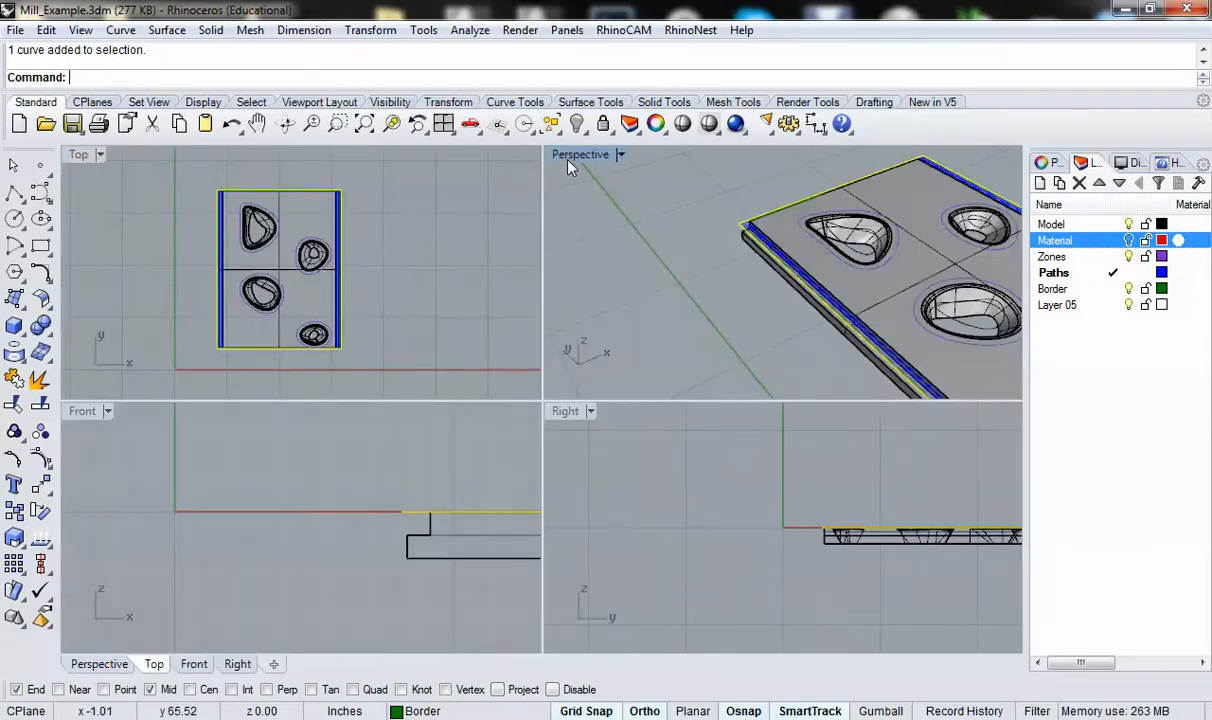
pyautogui.doubleClick(580, 154)
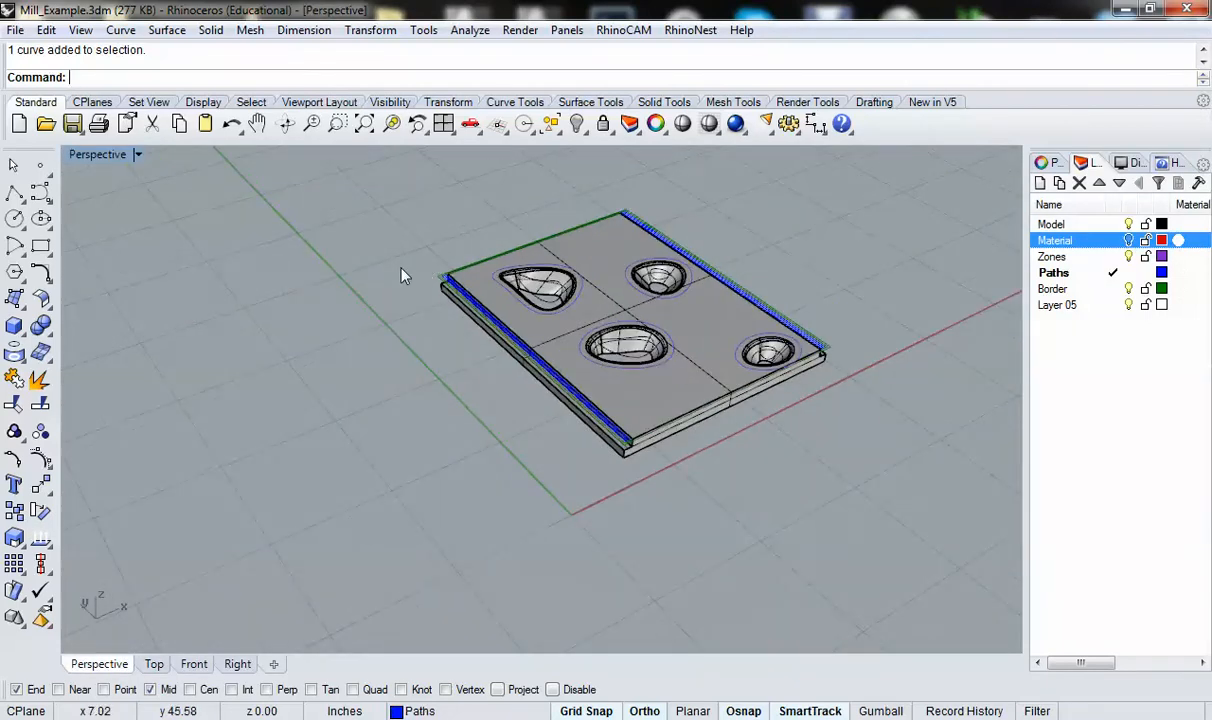
pyautogui.moveTo(388, 288)
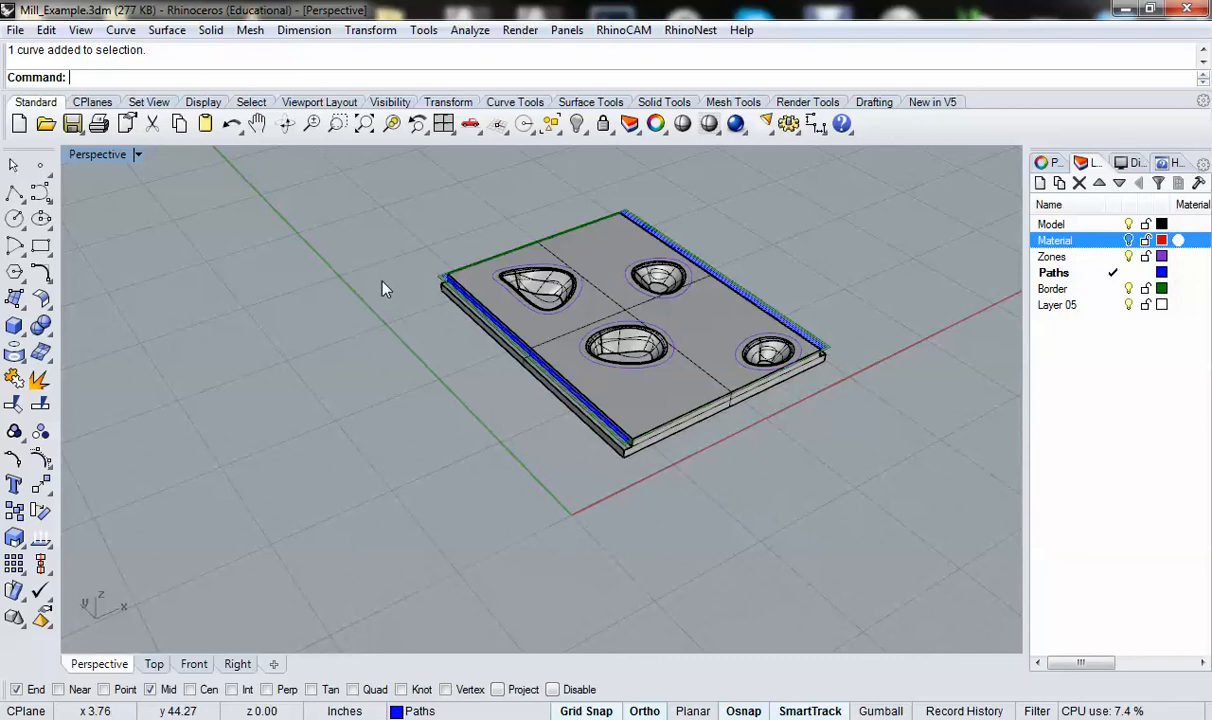
pyautogui.moveTo(396, 280)
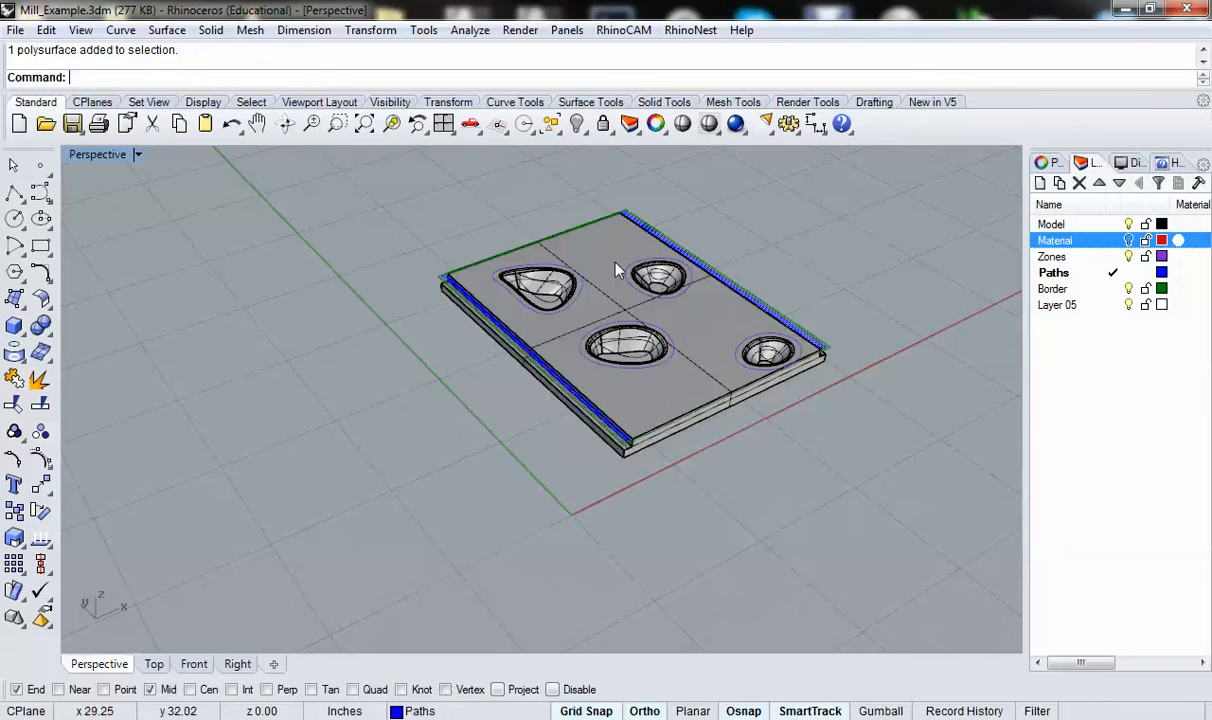
pyautogui.moveTo(1056, 164)
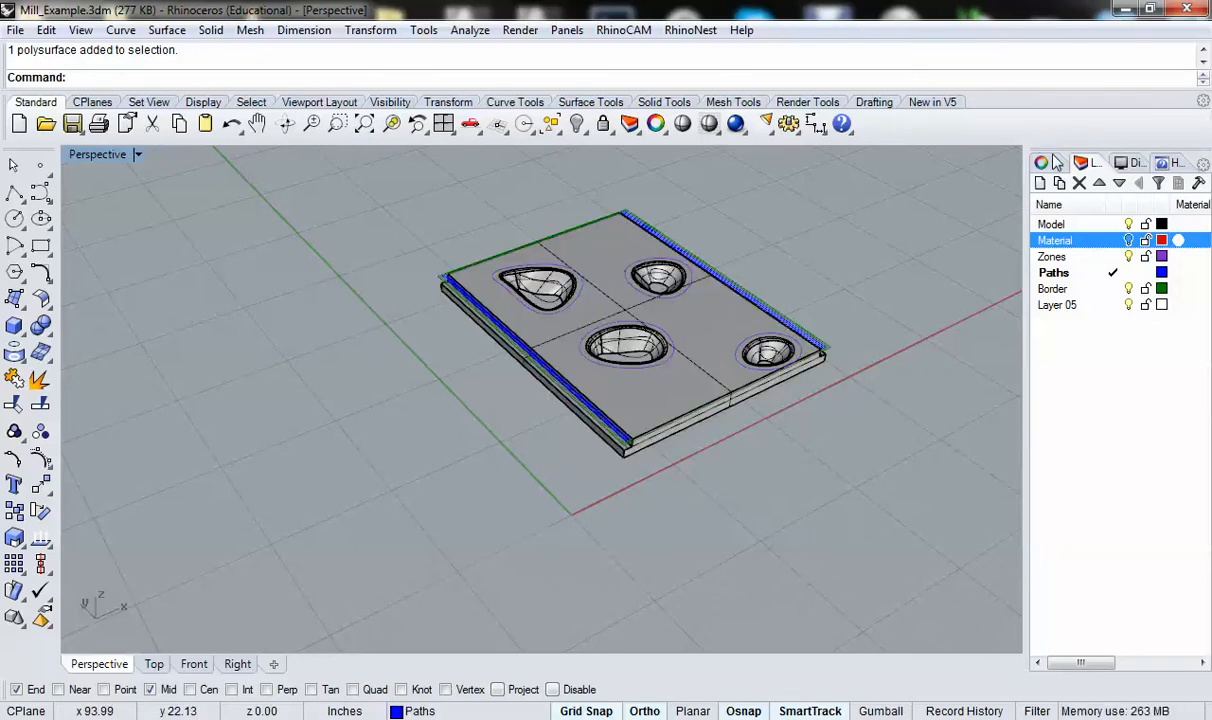
pyautogui.click(1040, 162)
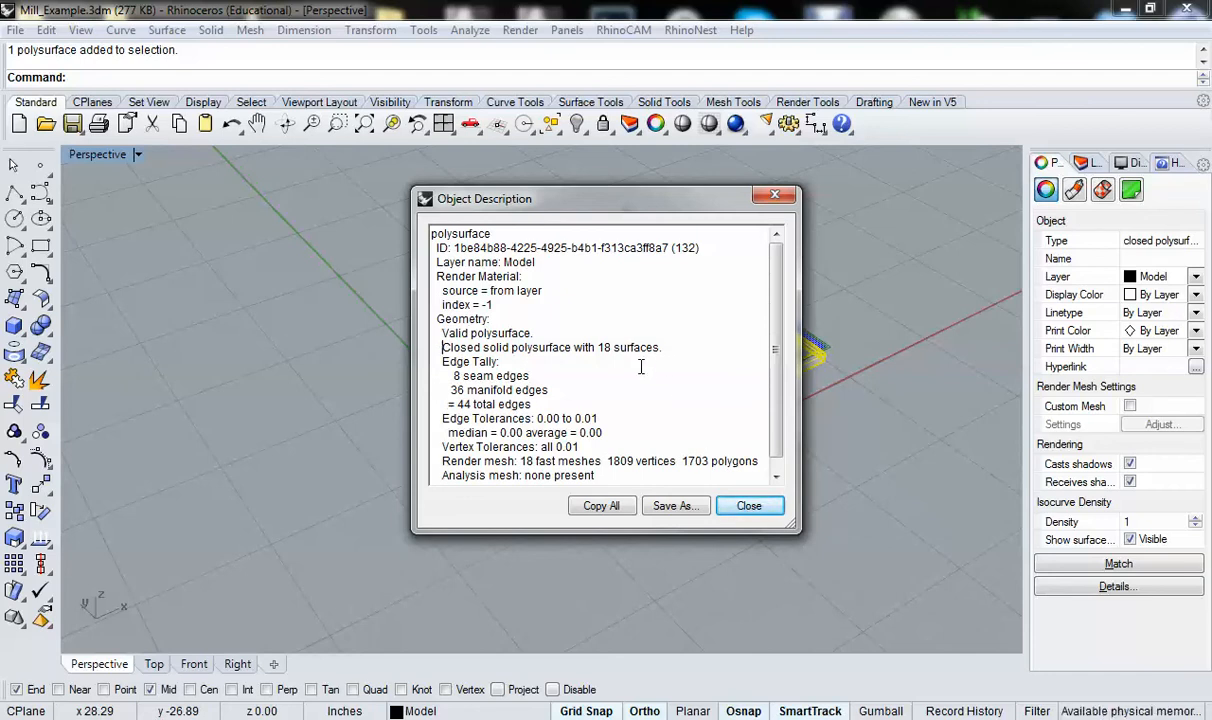
pyautogui.click(748, 504)
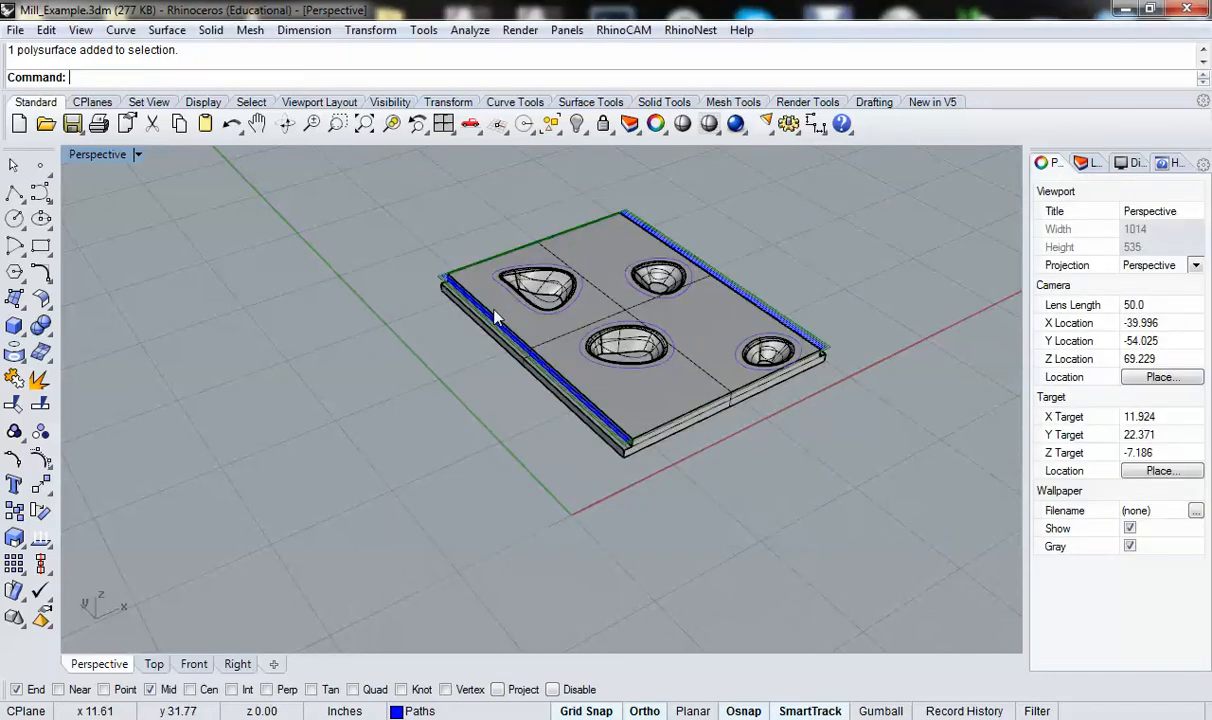
pyautogui.click(540, 340)
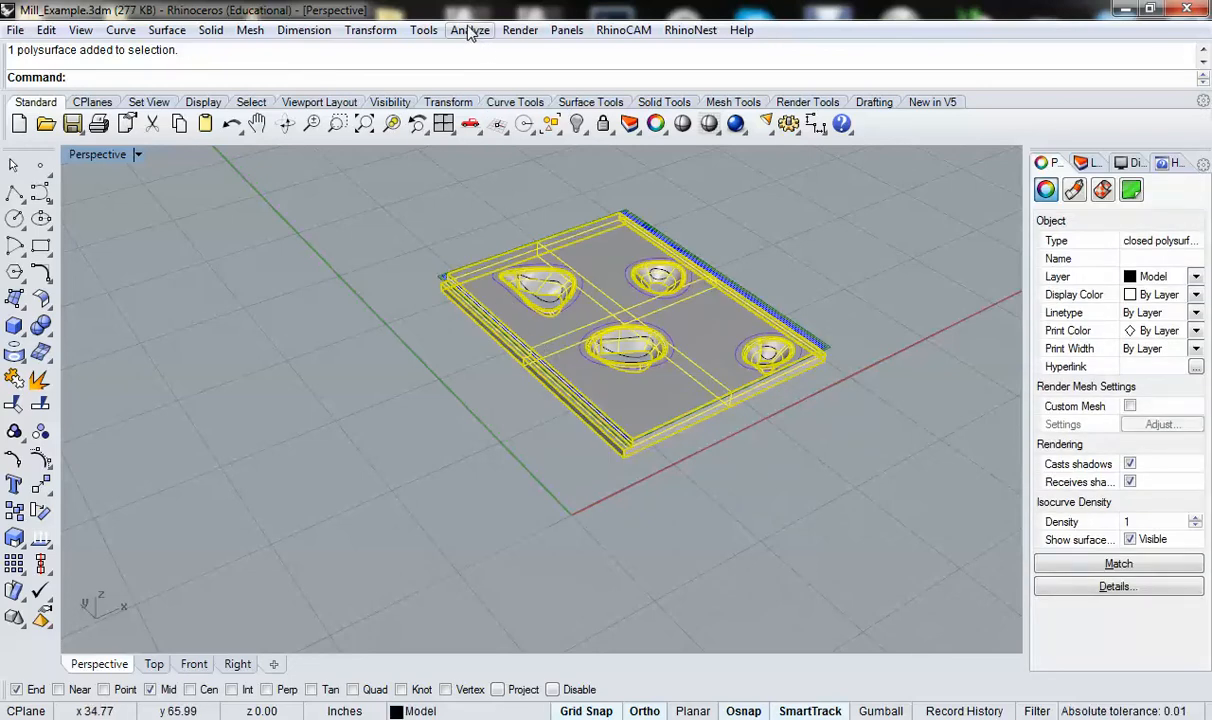
pyautogui.click(468, 30)
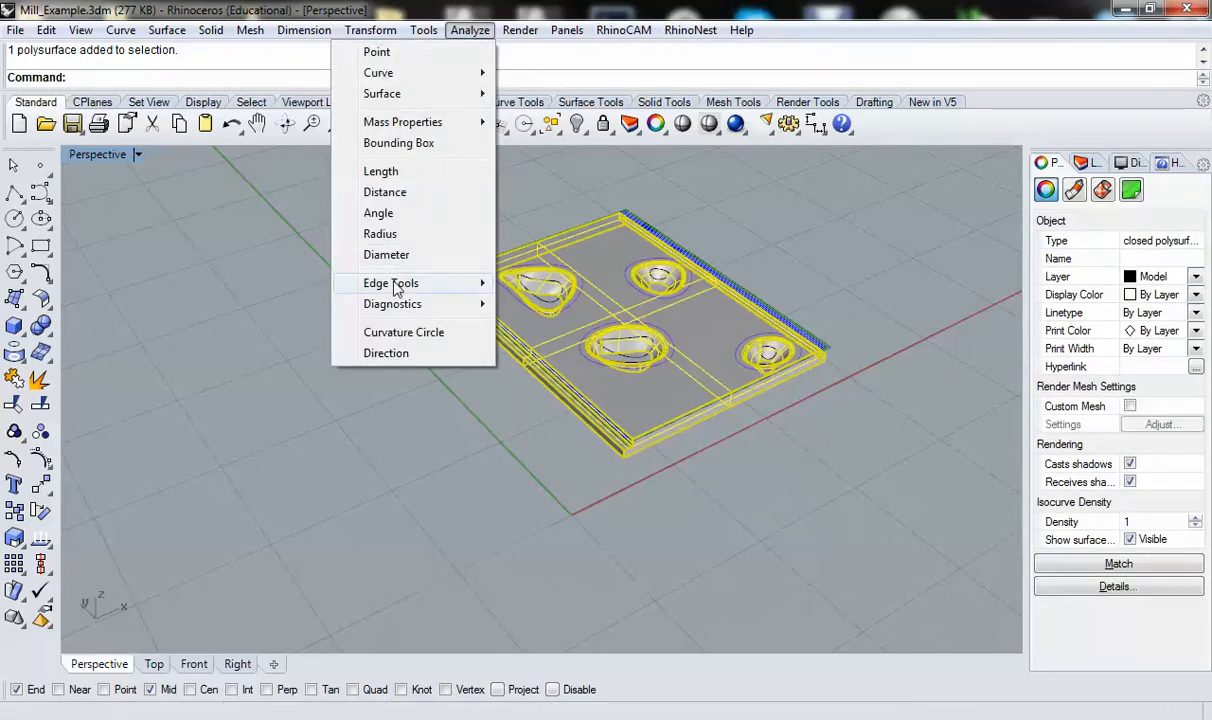
pyautogui.click(390, 284)
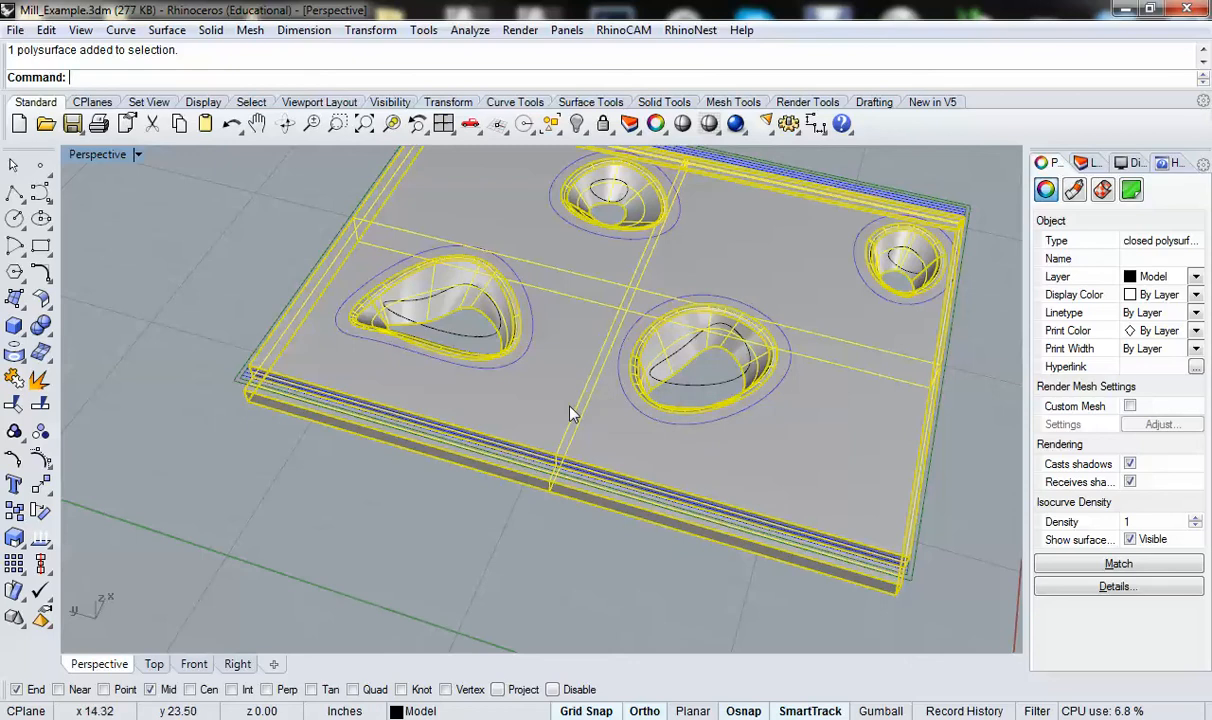
pyautogui.moveTo(560, 376)
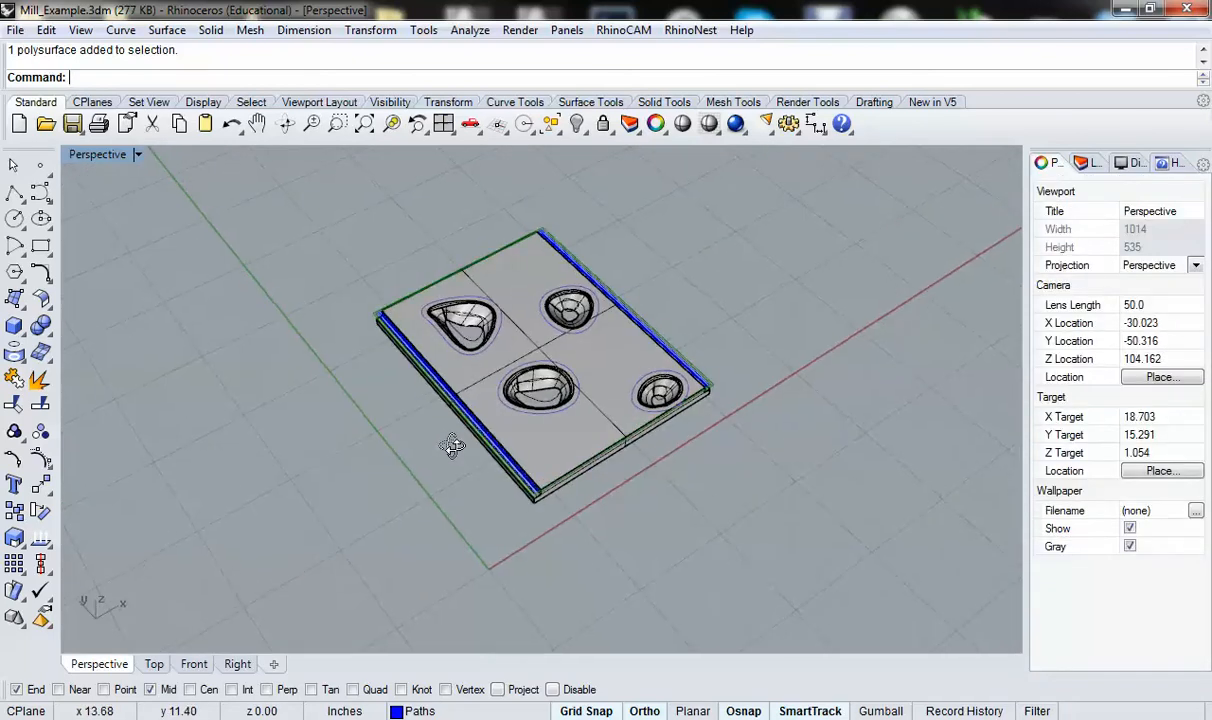
# - Look down on the model from above and show the Layers panel
pyautogui.moveTo(452, 444); pyautogui.dragTo(268, 452)
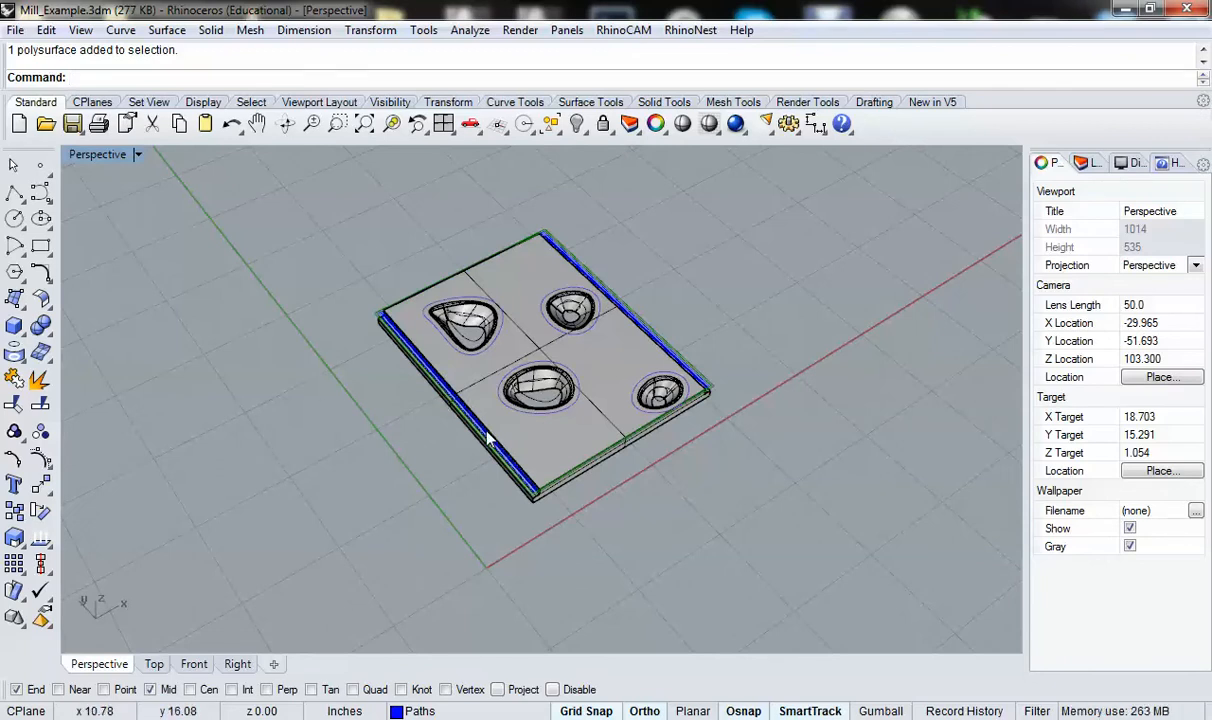
pyautogui.moveTo(736, 336)
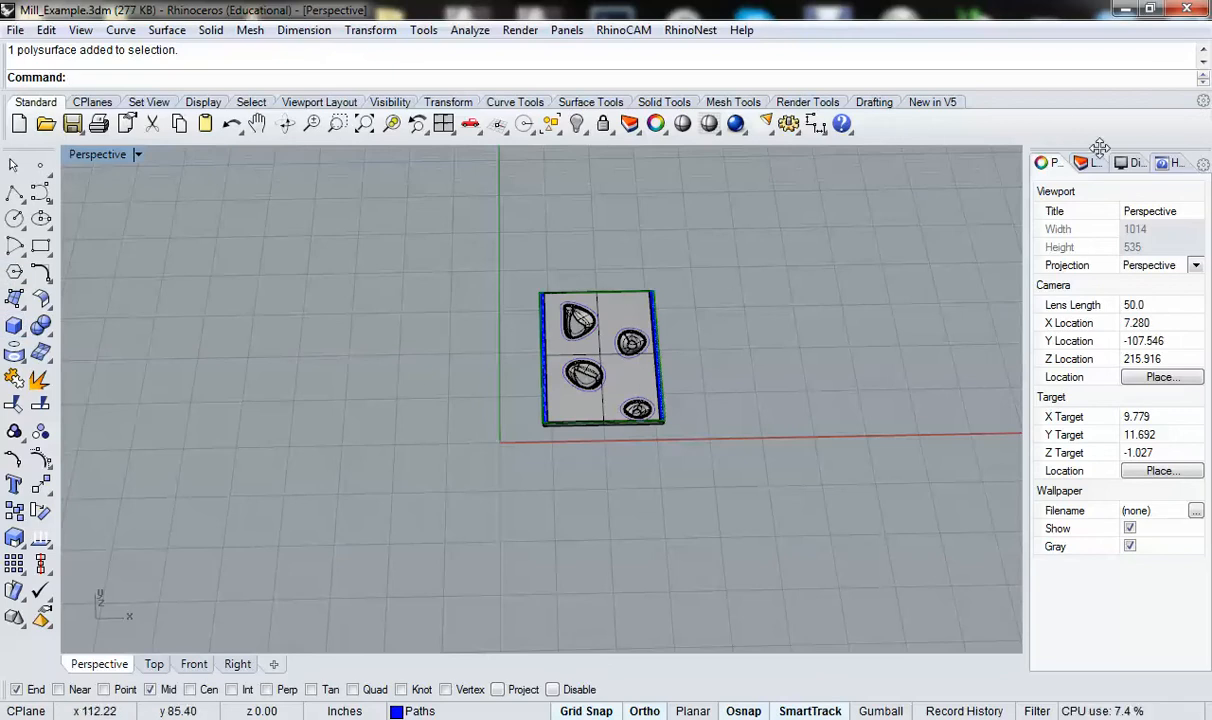
pyautogui.click(1092, 162)
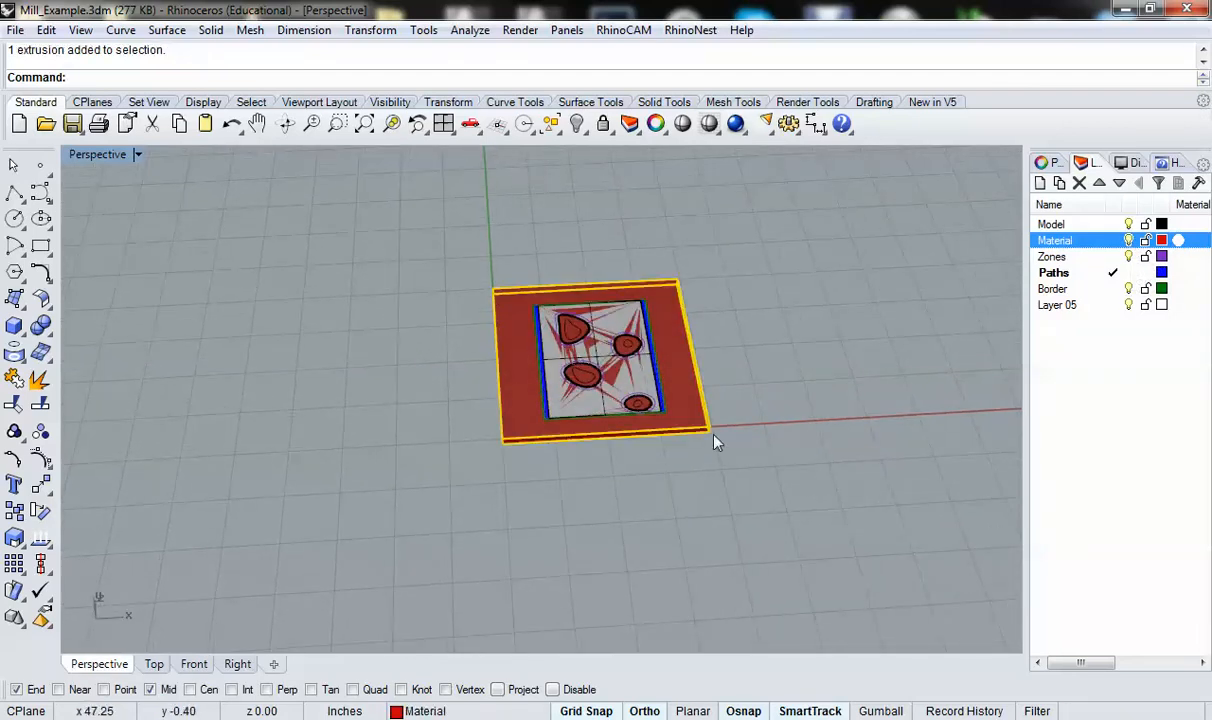
pyautogui.moveTo(390, 400)
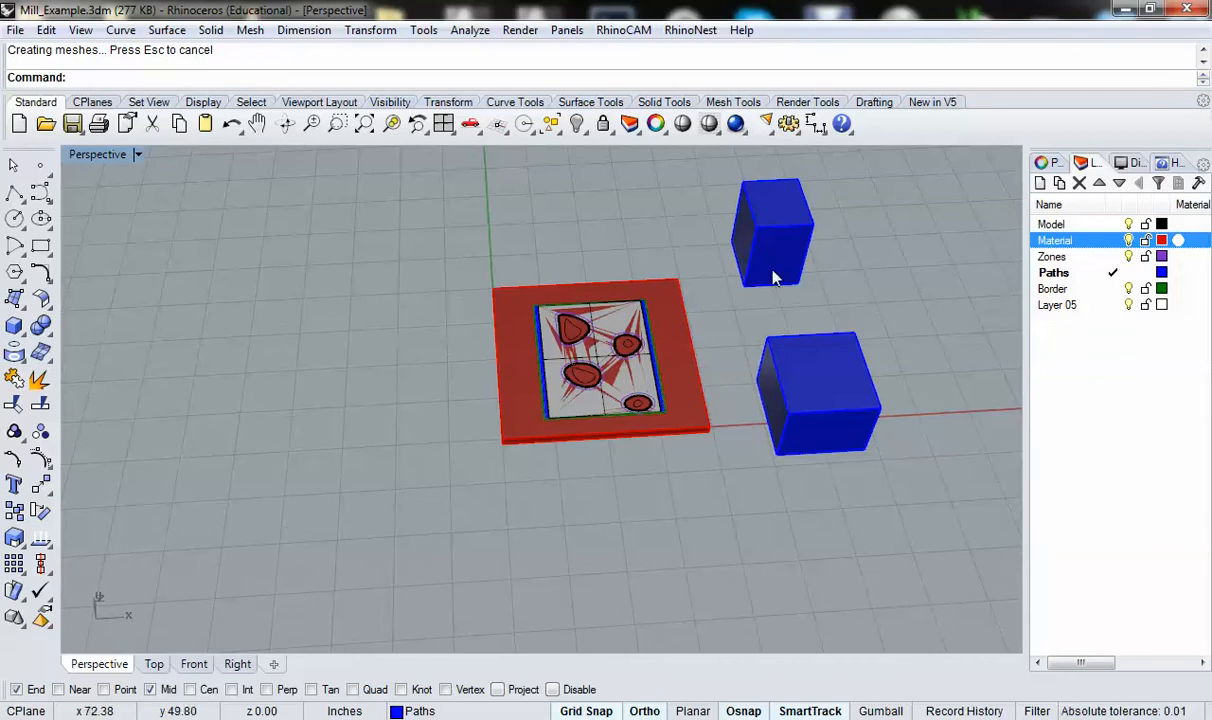
pyautogui.moveTo(776, 152)
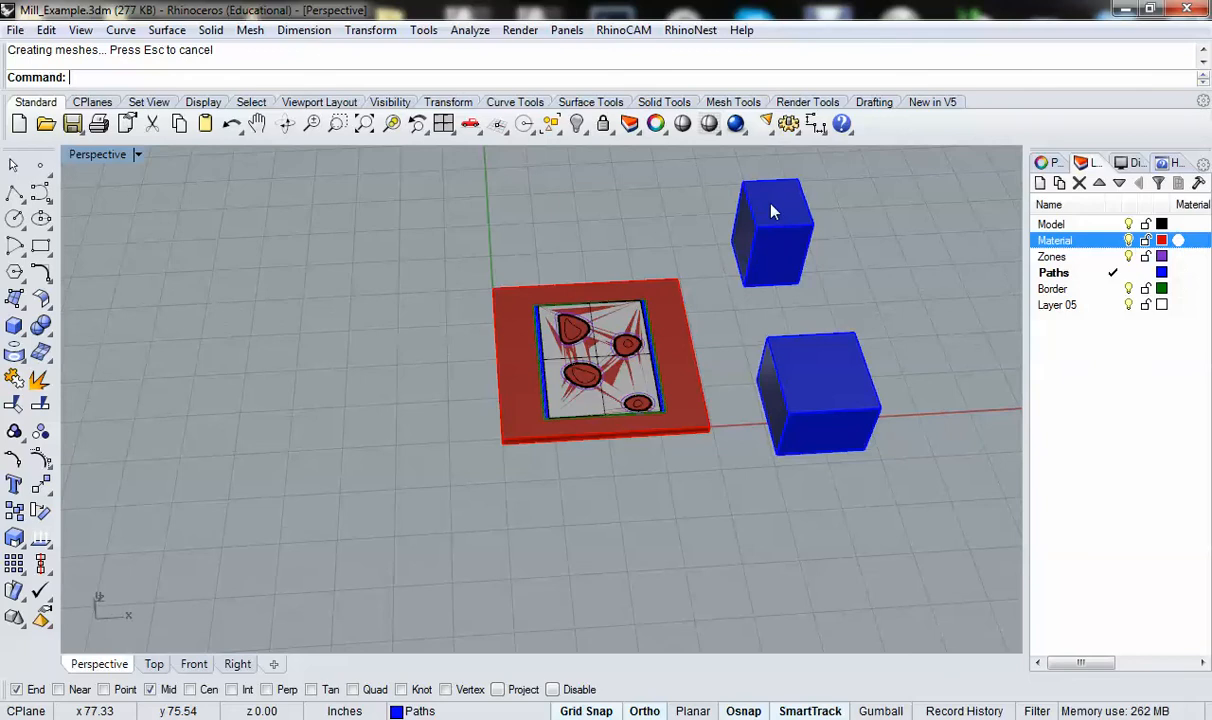
# - Delete the two stray blue boxes beside the material block
pyautogui.click(820, 396)
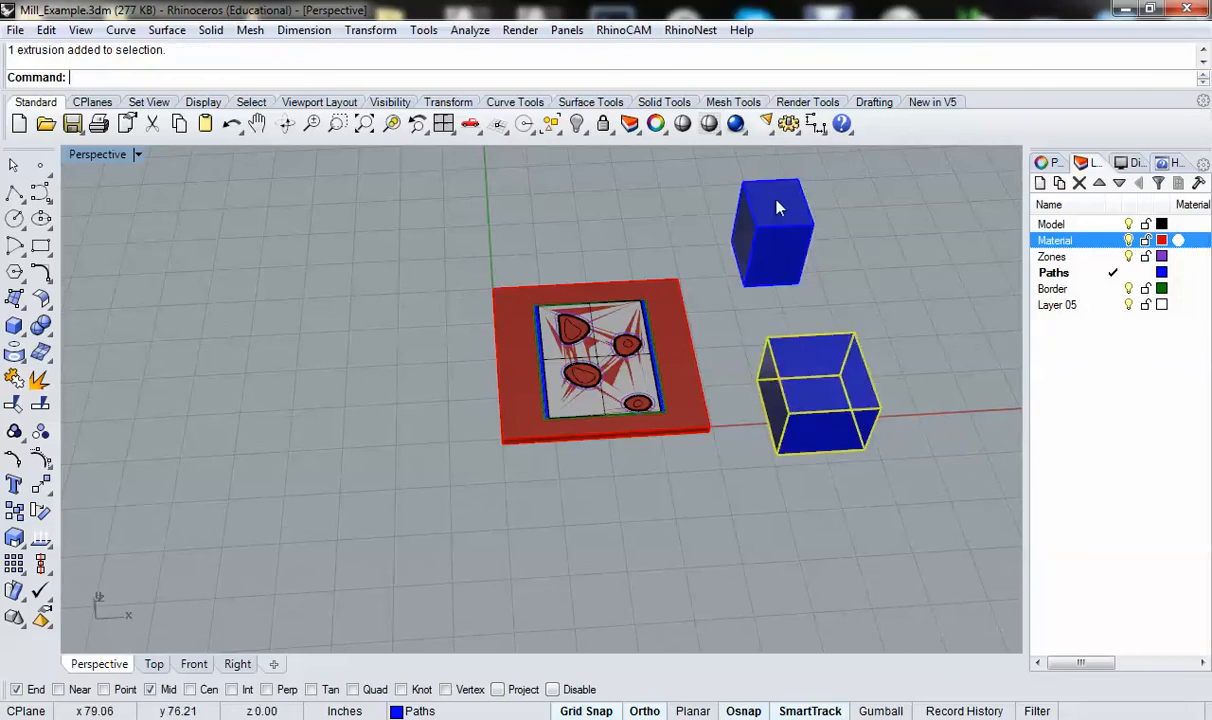
pyautogui.moveTo(800, 352)
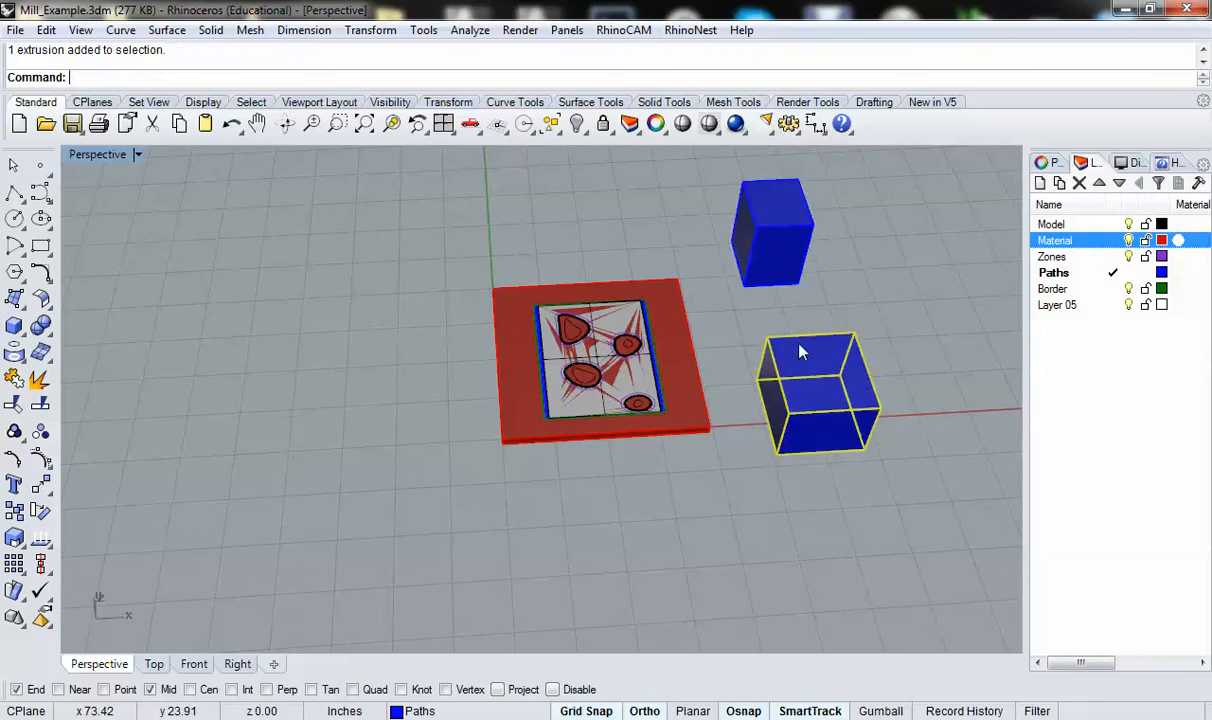
pyautogui.moveTo(820, 360)
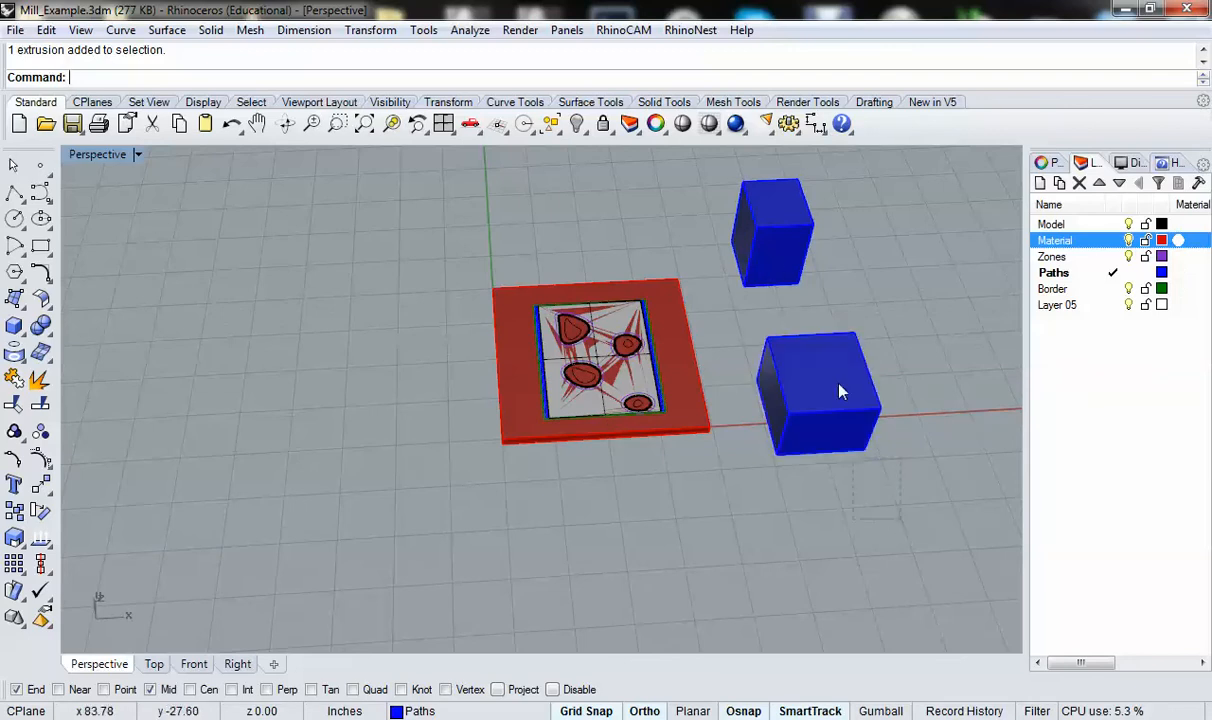
pyautogui.press('Delete')
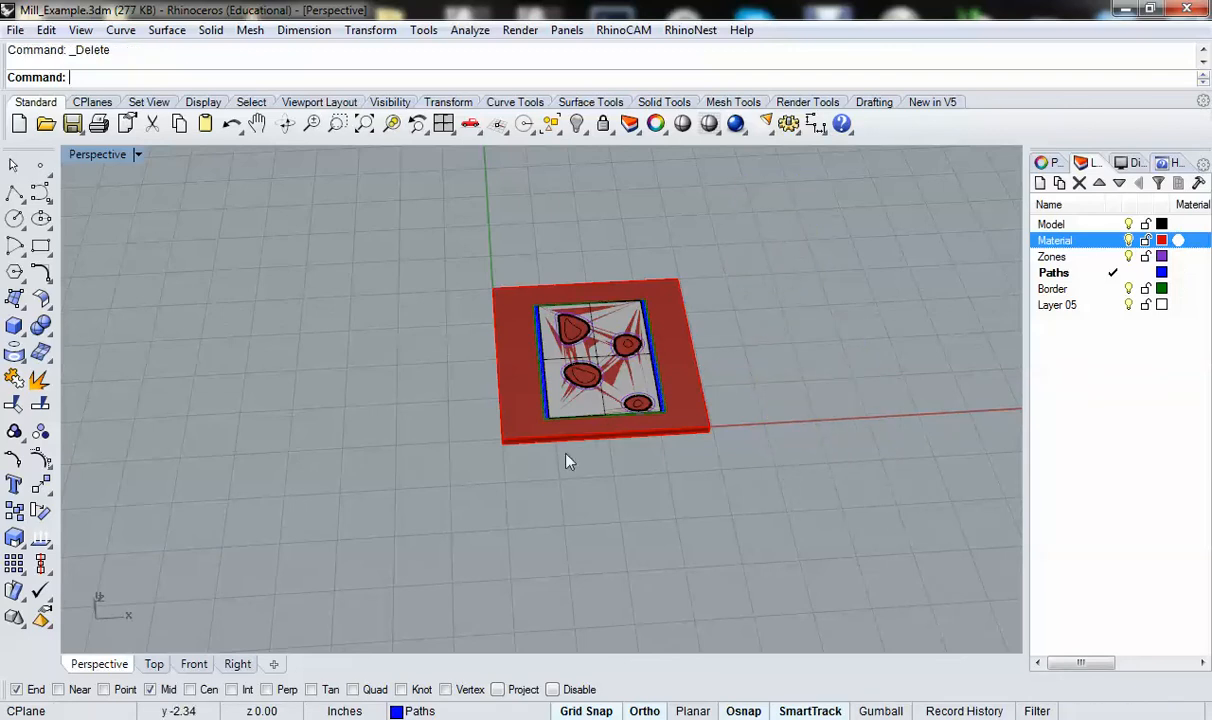
pyautogui.moveTo(504, 374)
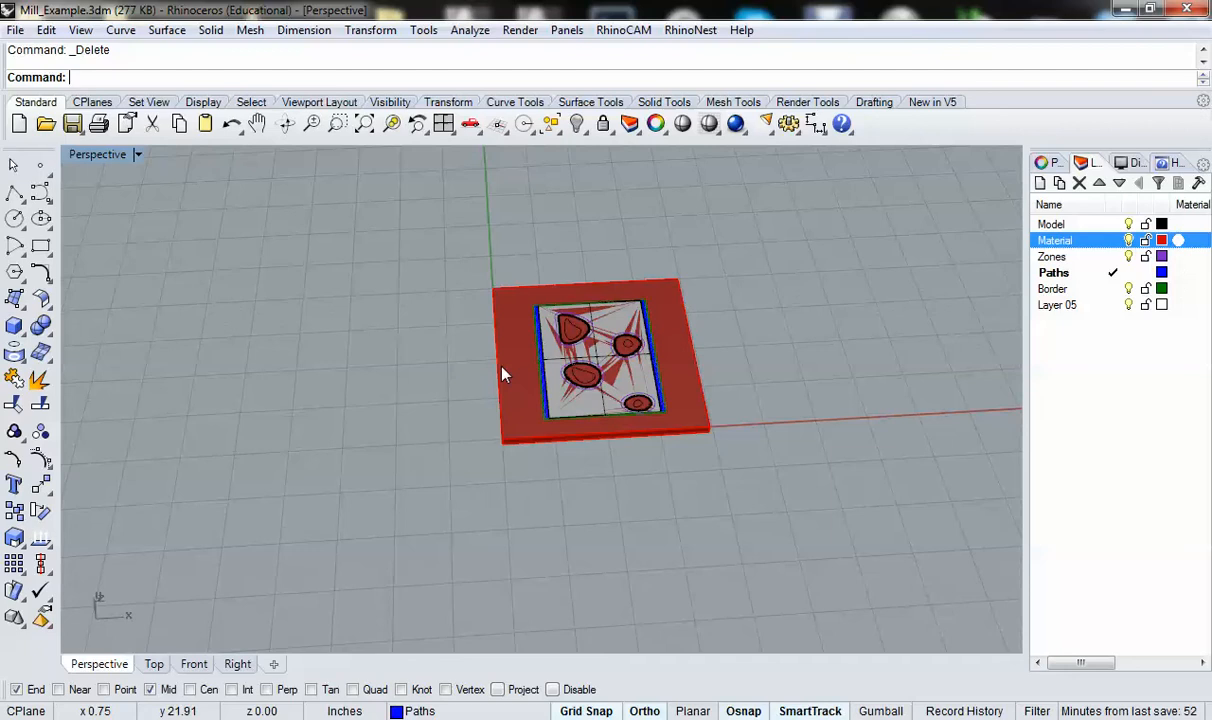
pyautogui.moveTo(608, 364)
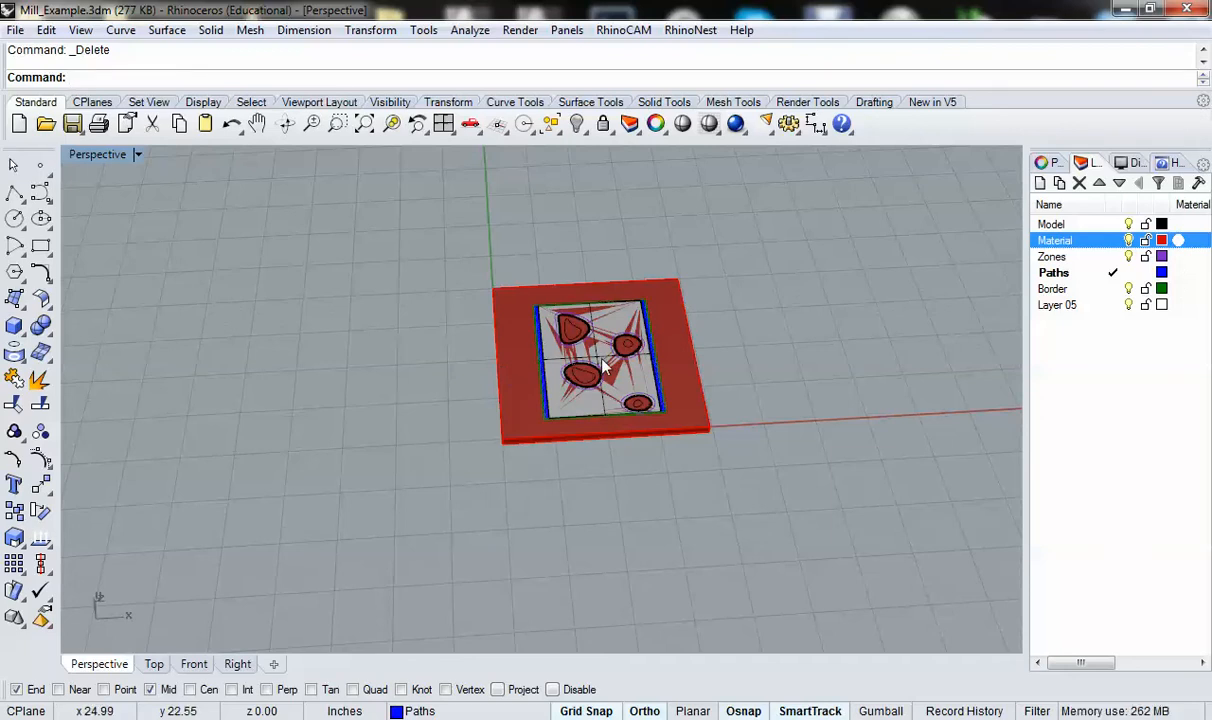
pyautogui.moveTo(636, 364)
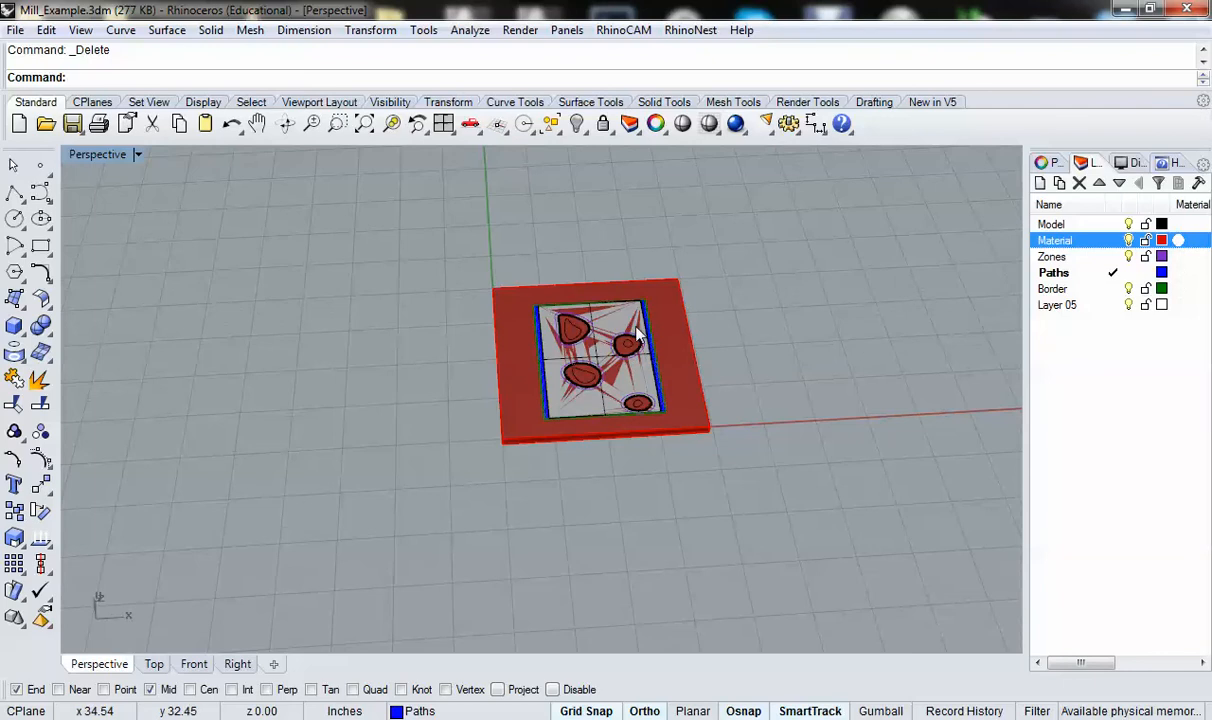
pyautogui.moveTo(690, 356)
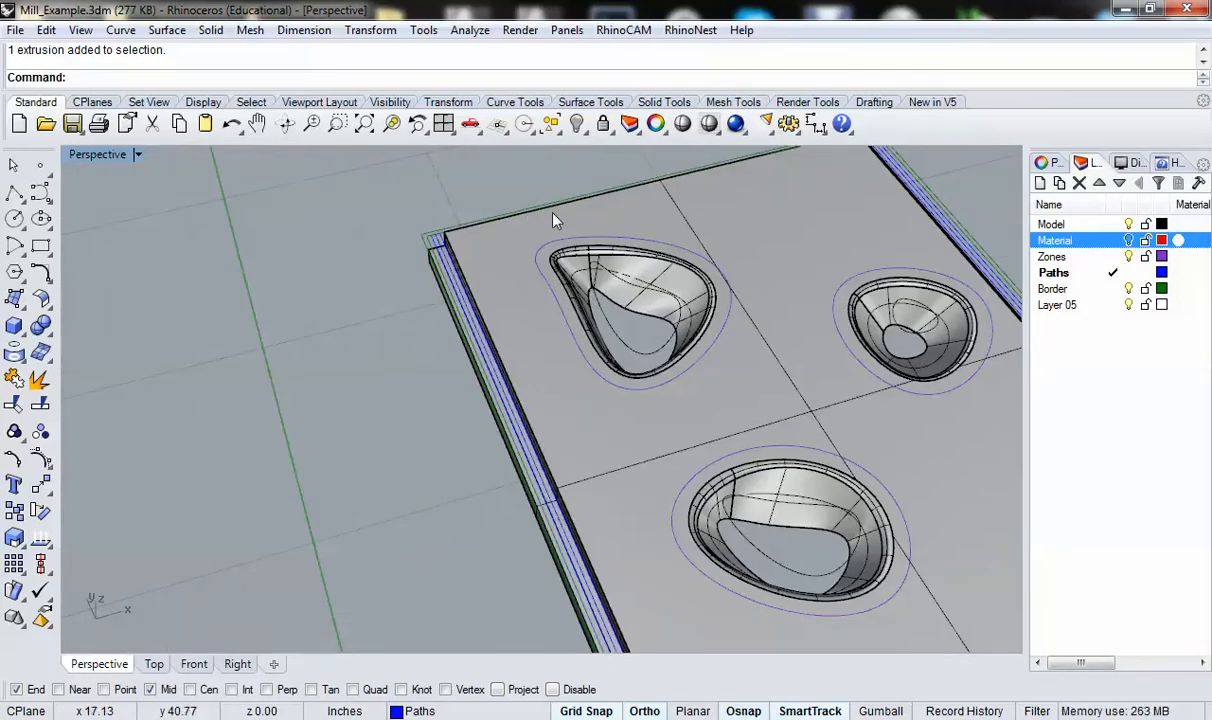
pyautogui.moveTo(658, 372)
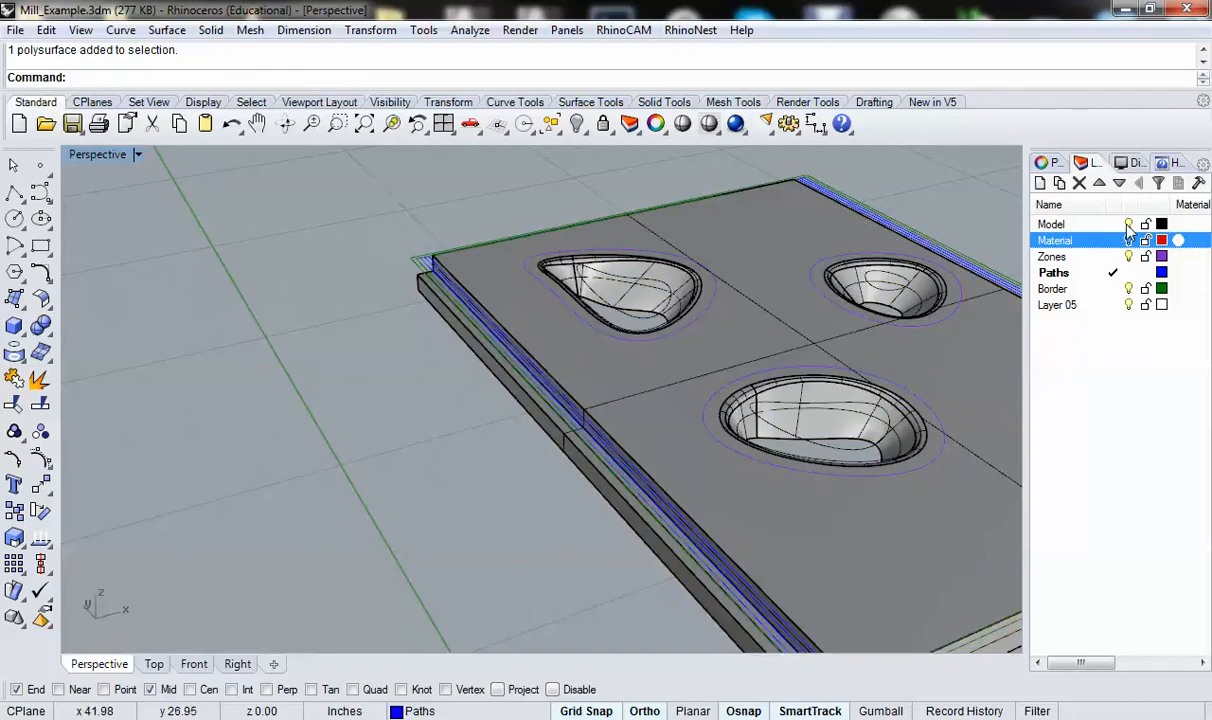
# - Make Zones the current layer and select the outline curve around the teardrop pocket
pyautogui.click(1052, 224)
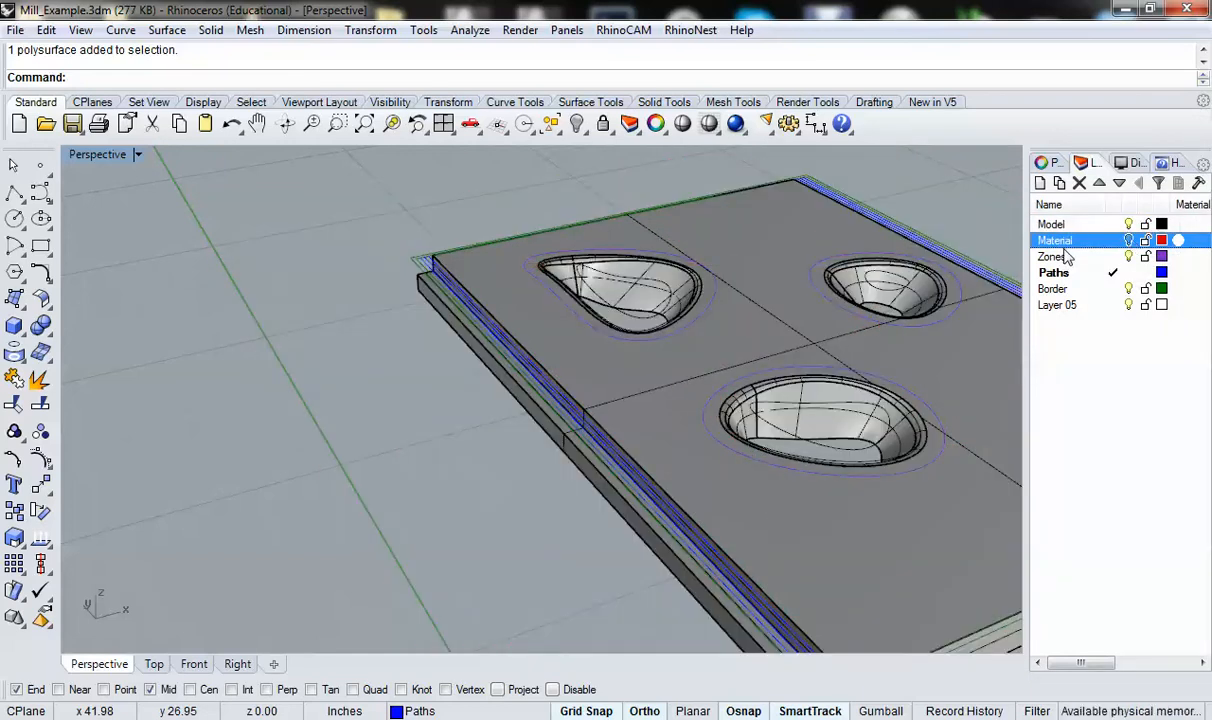
pyautogui.click(1052, 256)
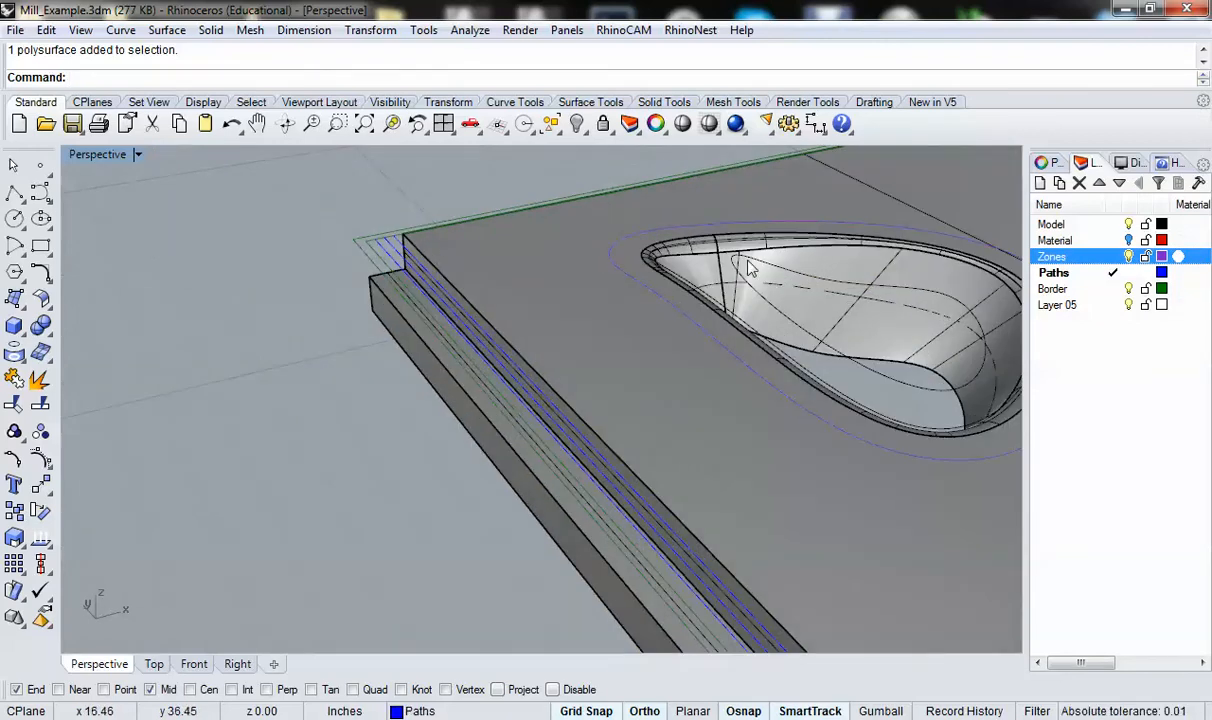
pyautogui.click(1052, 224)
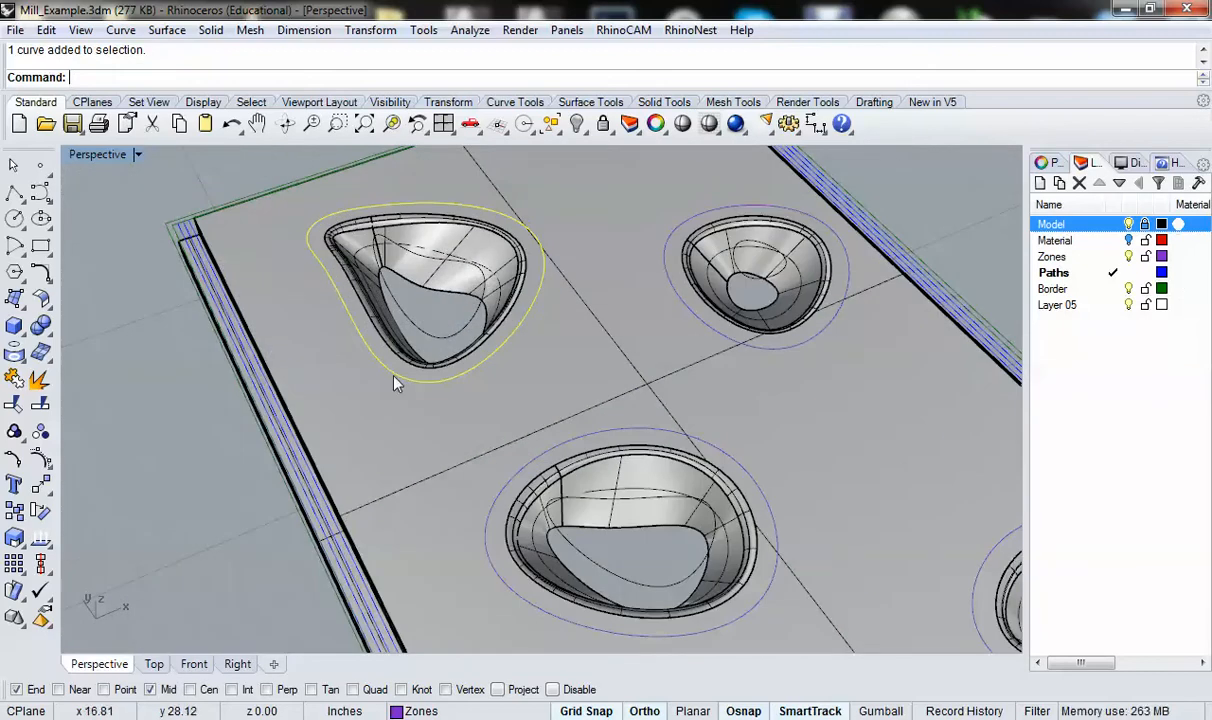
pyautogui.moveTo(356, 330)
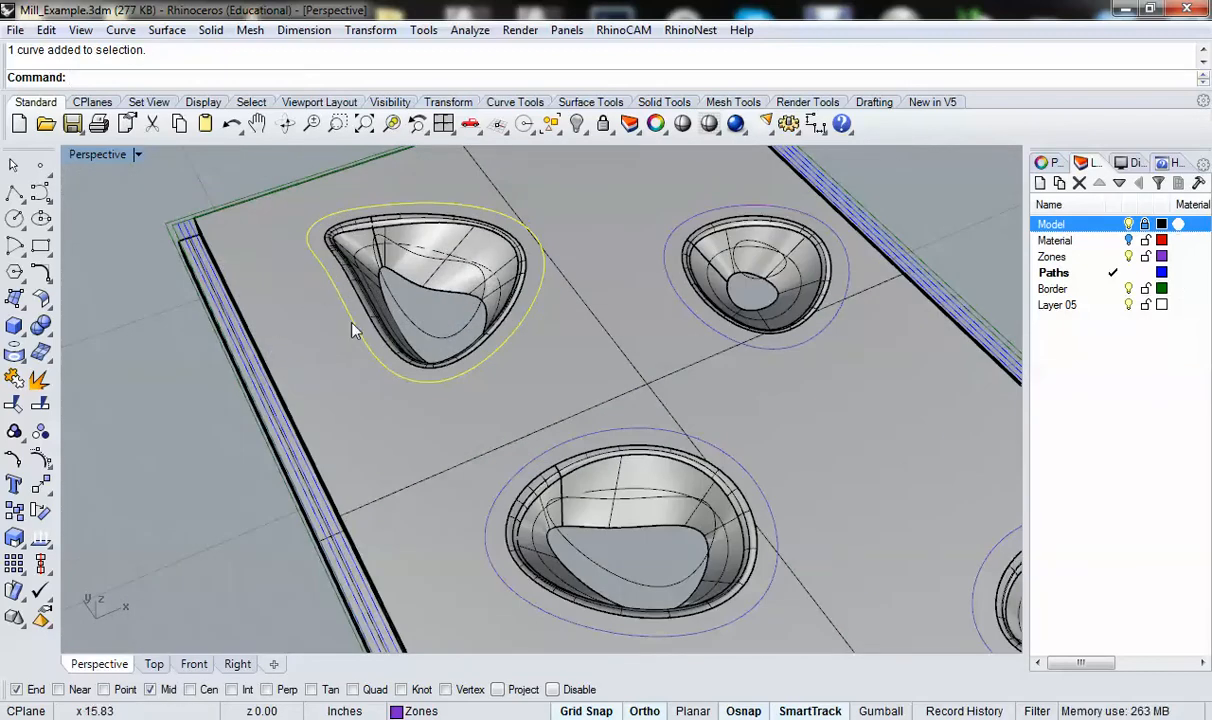
pyautogui.moveTo(312, 380)
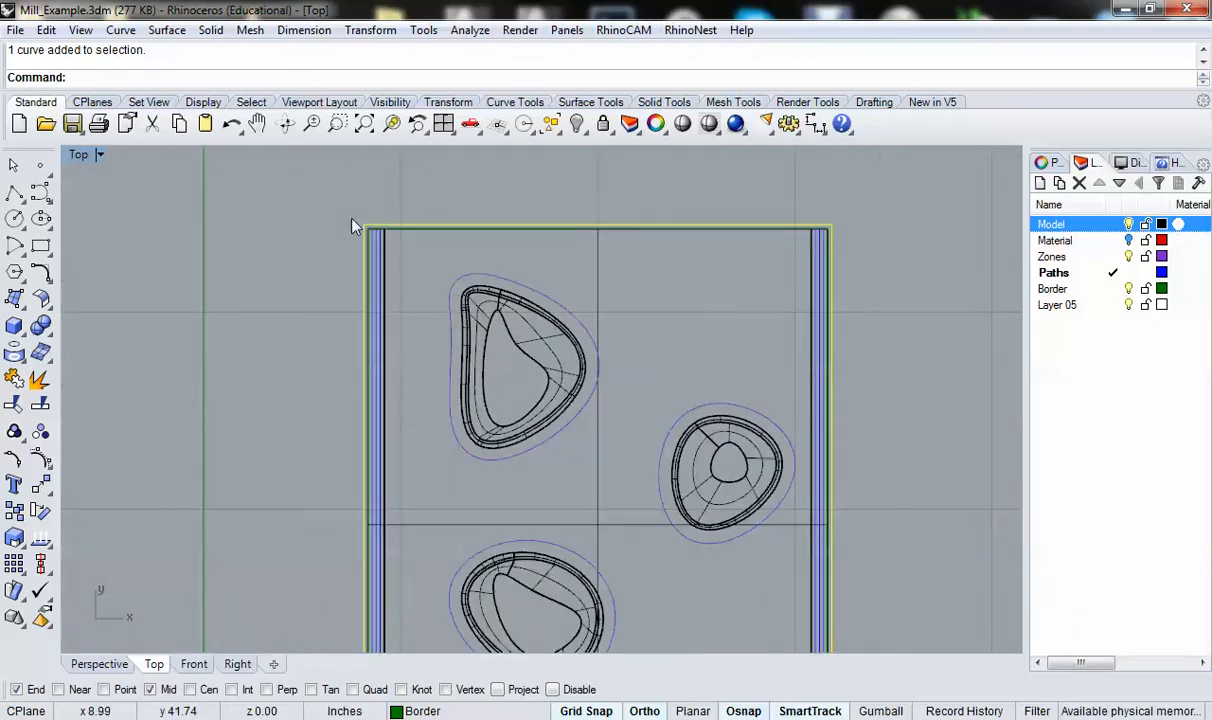
pyautogui.moveTo(68, 164)
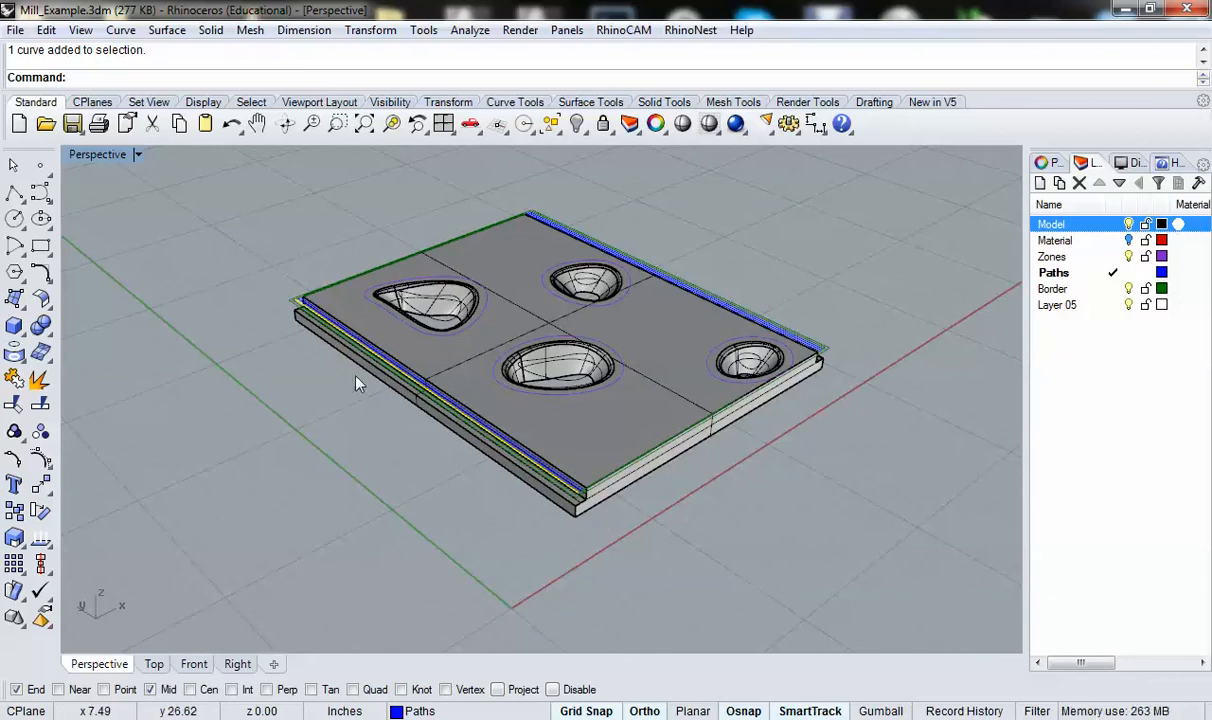
pyautogui.moveTo(248, 312)
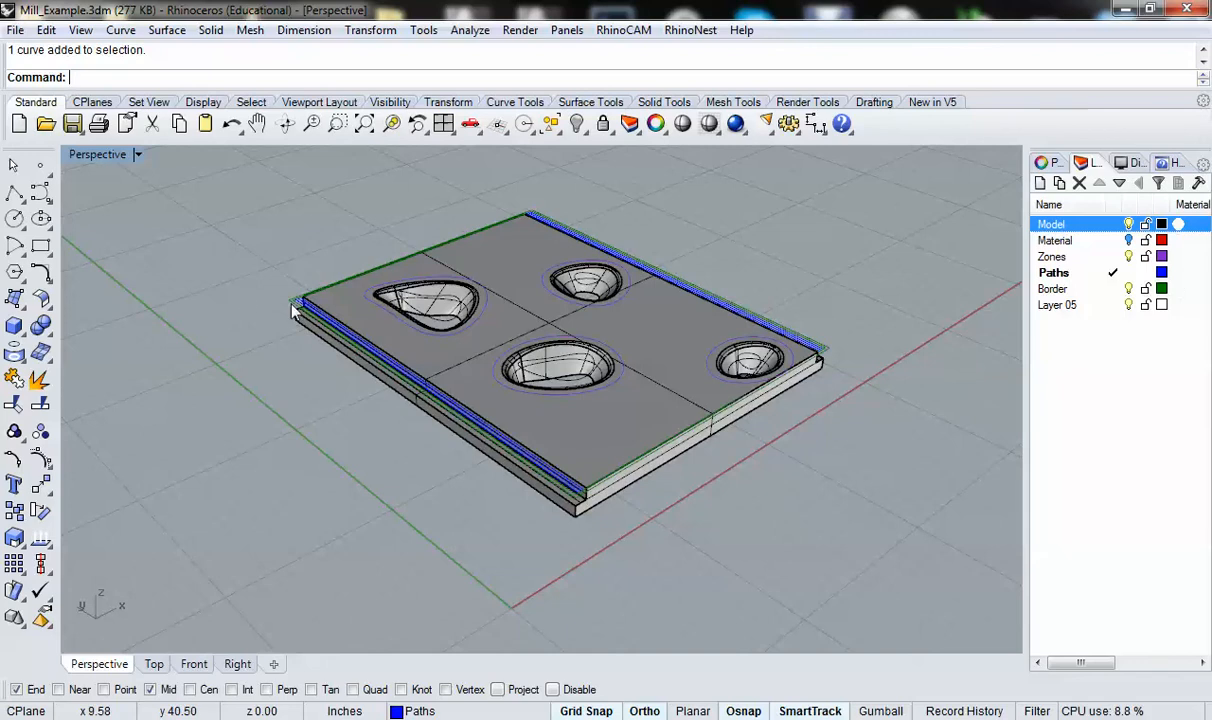
pyautogui.moveTo(404, 308)
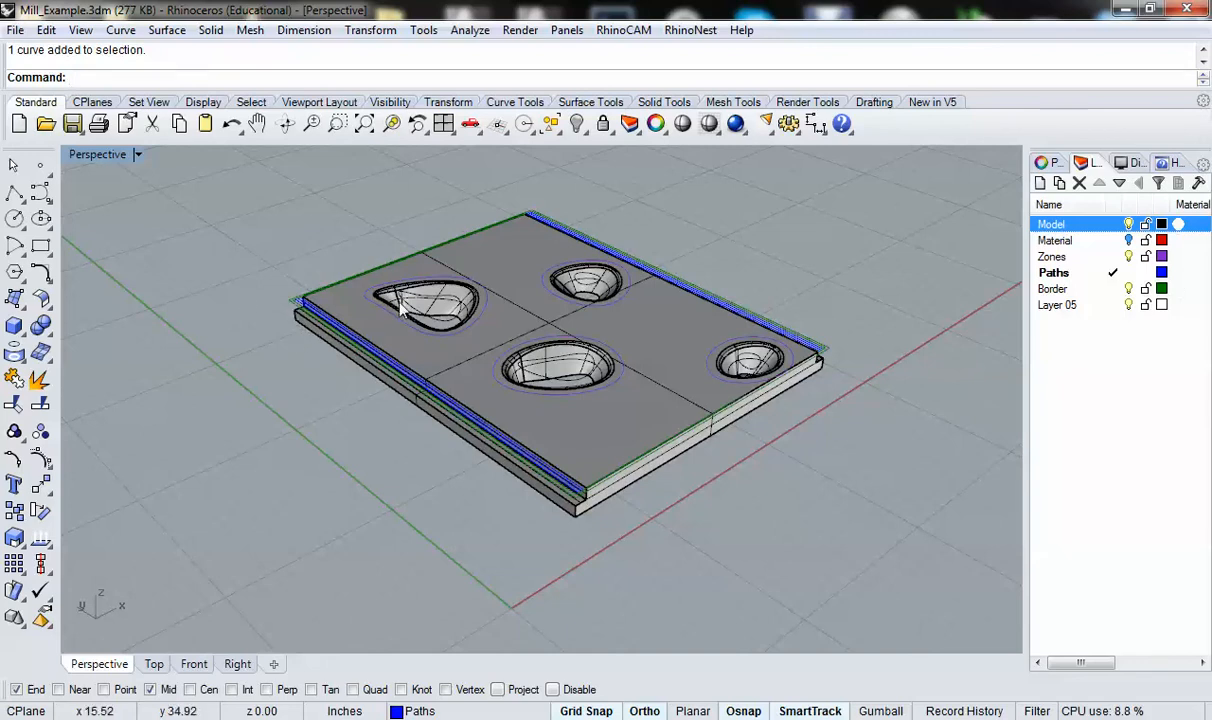
pyautogui.moveTo(636, 256)
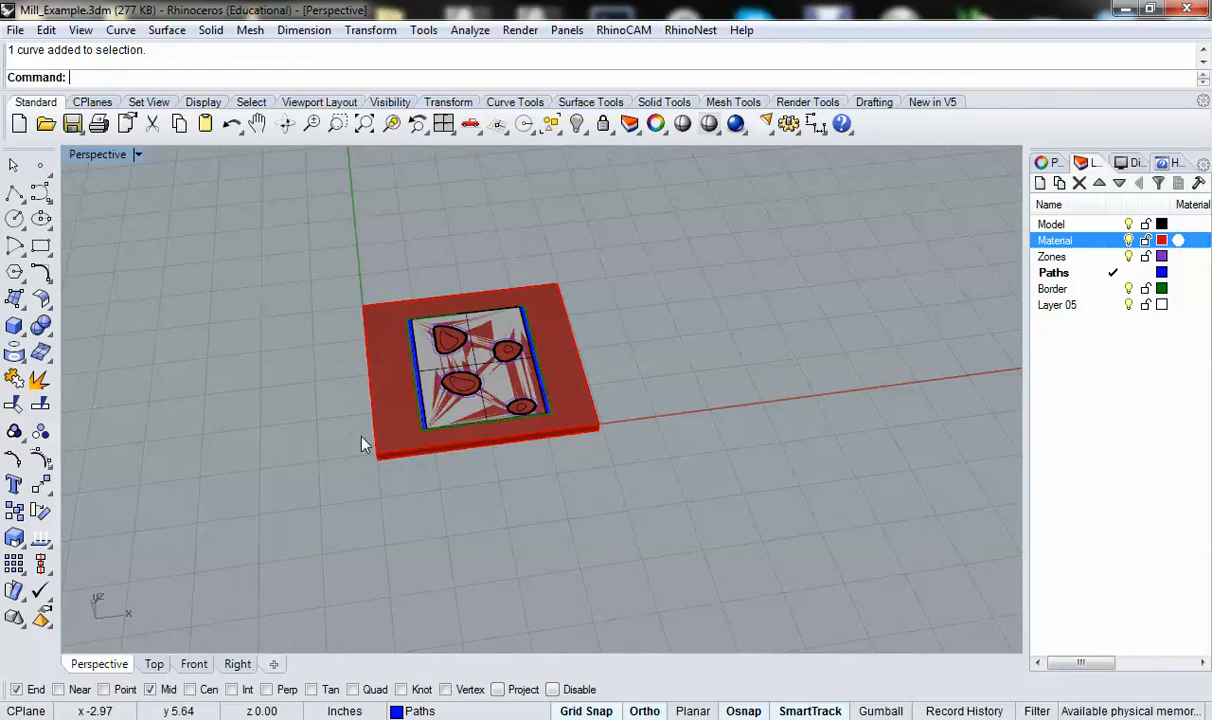
pyautogui.moveTo(364, 312)
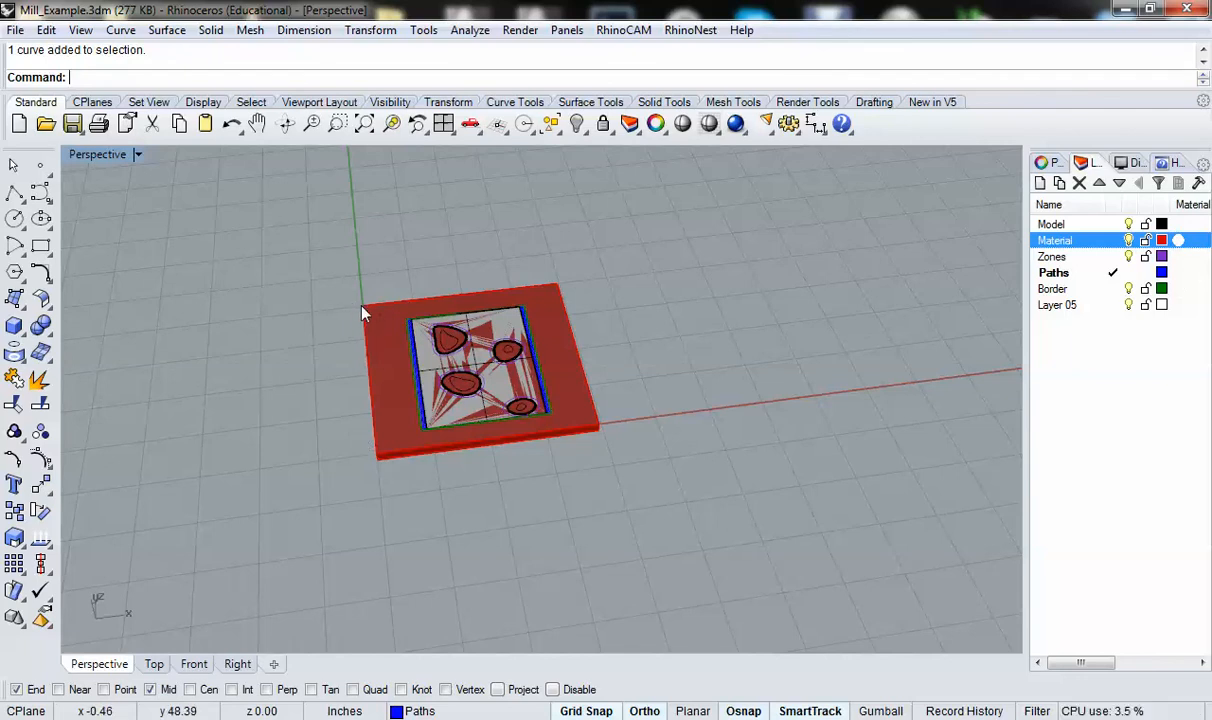
pyautogui.moveTo(444, 348)
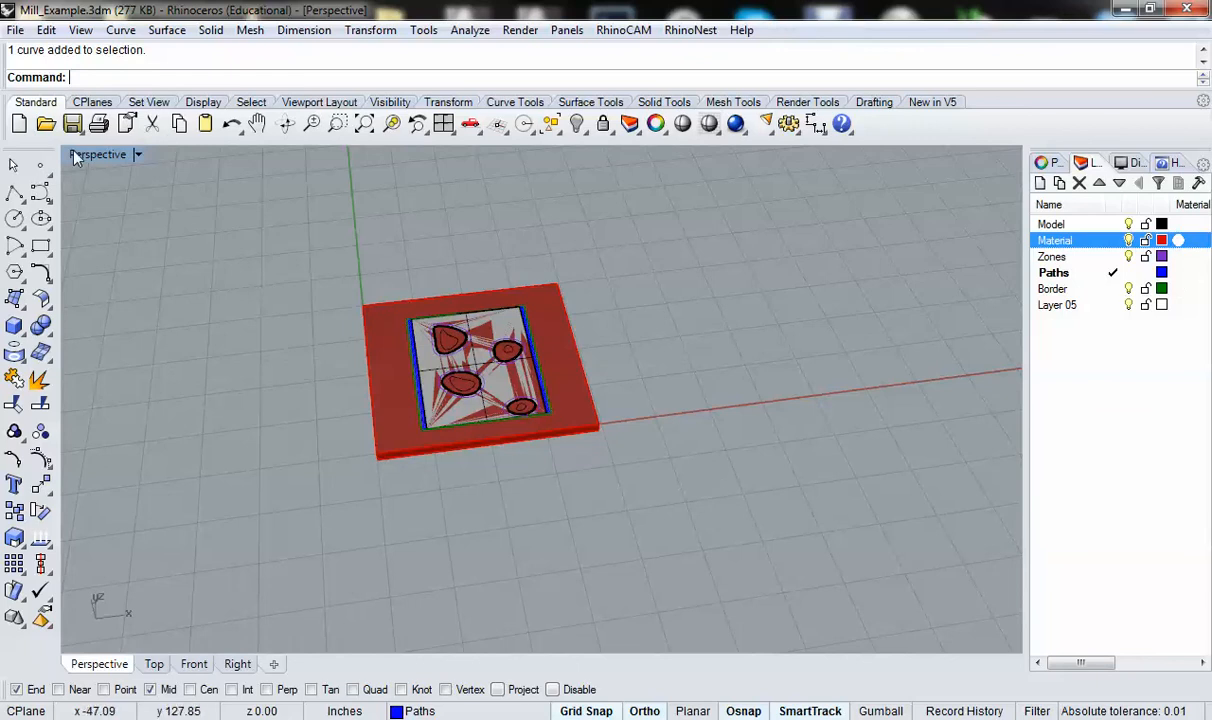
# - Switch the maximized viewport to Top and window-select the whole milling model
pyautogui.click(152, 664)
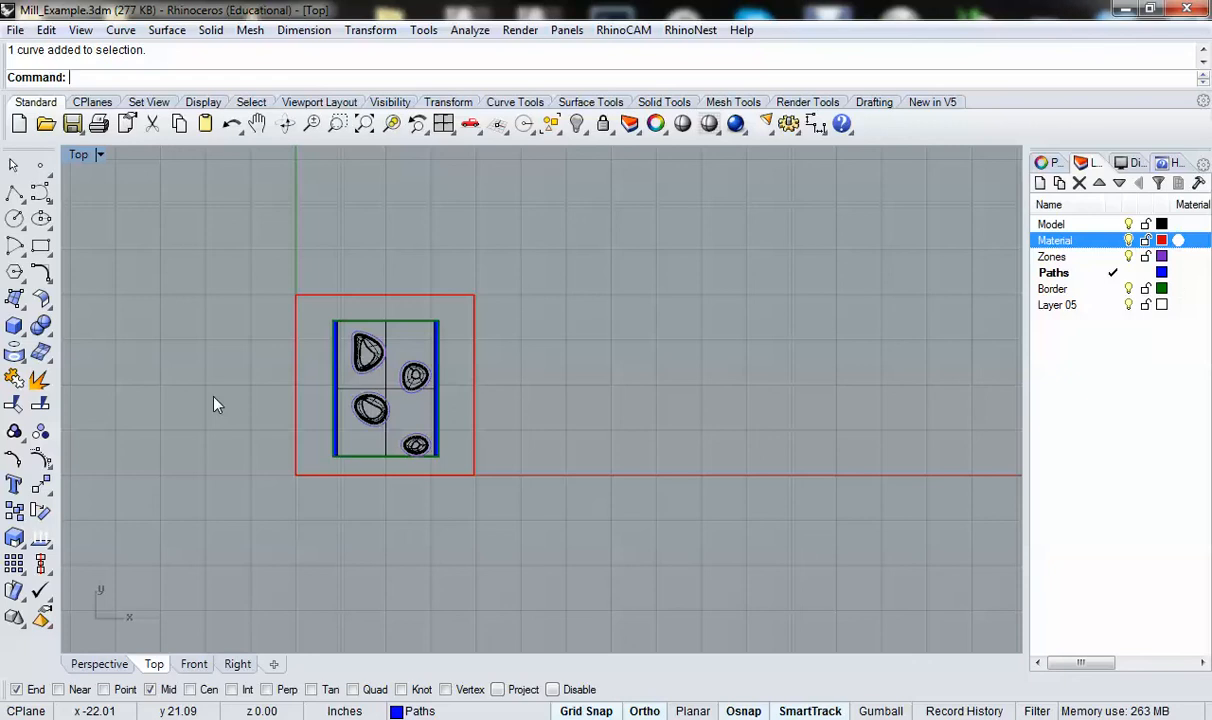
pyautogui.moveTo(244, 436)
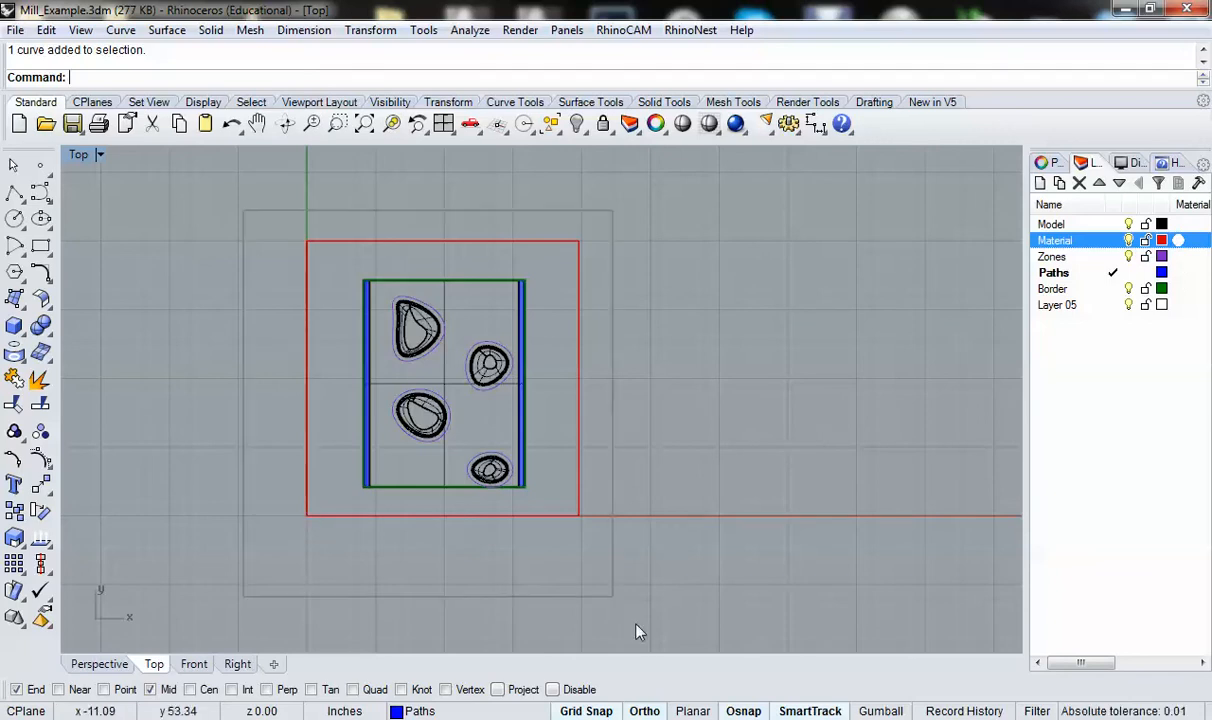
pyautogui.moveTo(444, 378); pyautogui.dragTo(612, 378)
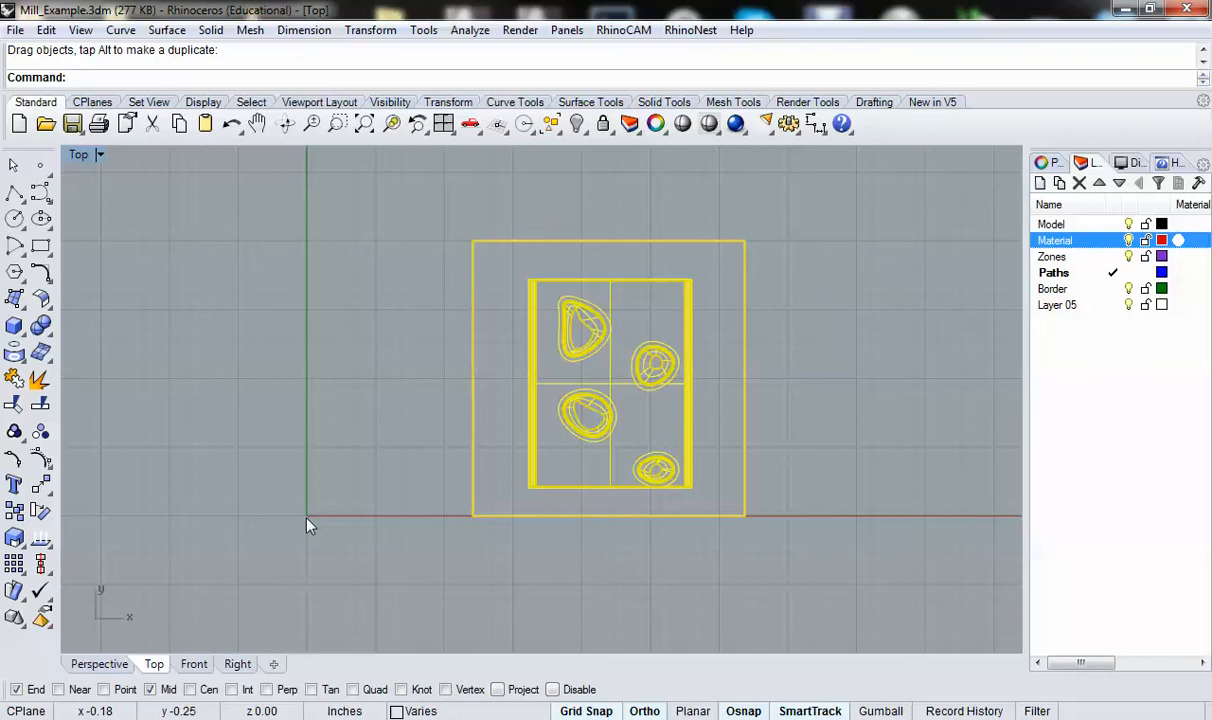
pyautogui.moveTo(310, 524)
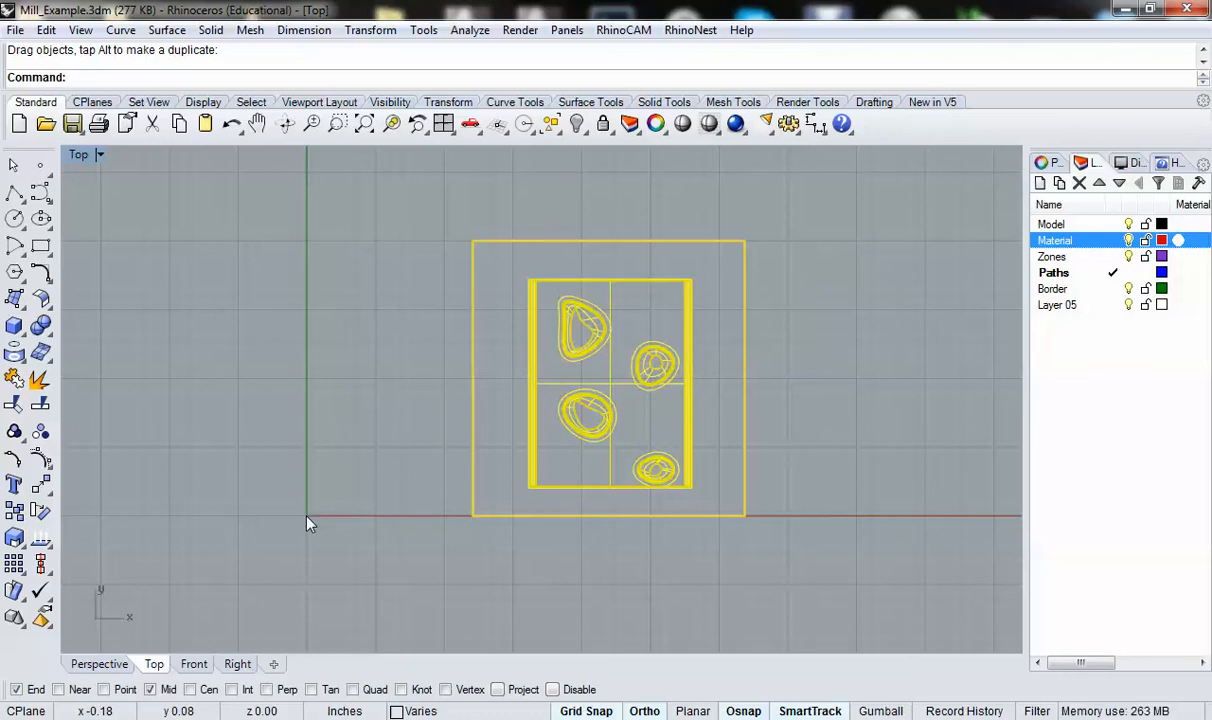
pyautogui.moveTo(360, 498)
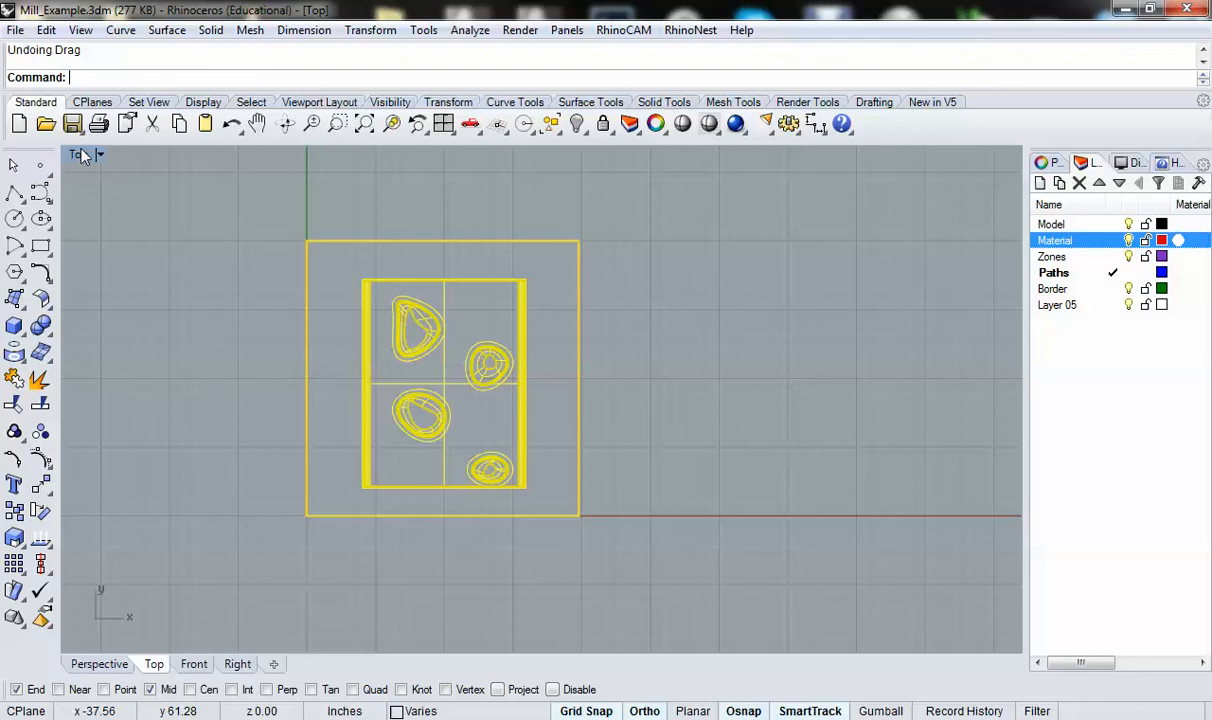
pyautogui.moveTo(308, 526)
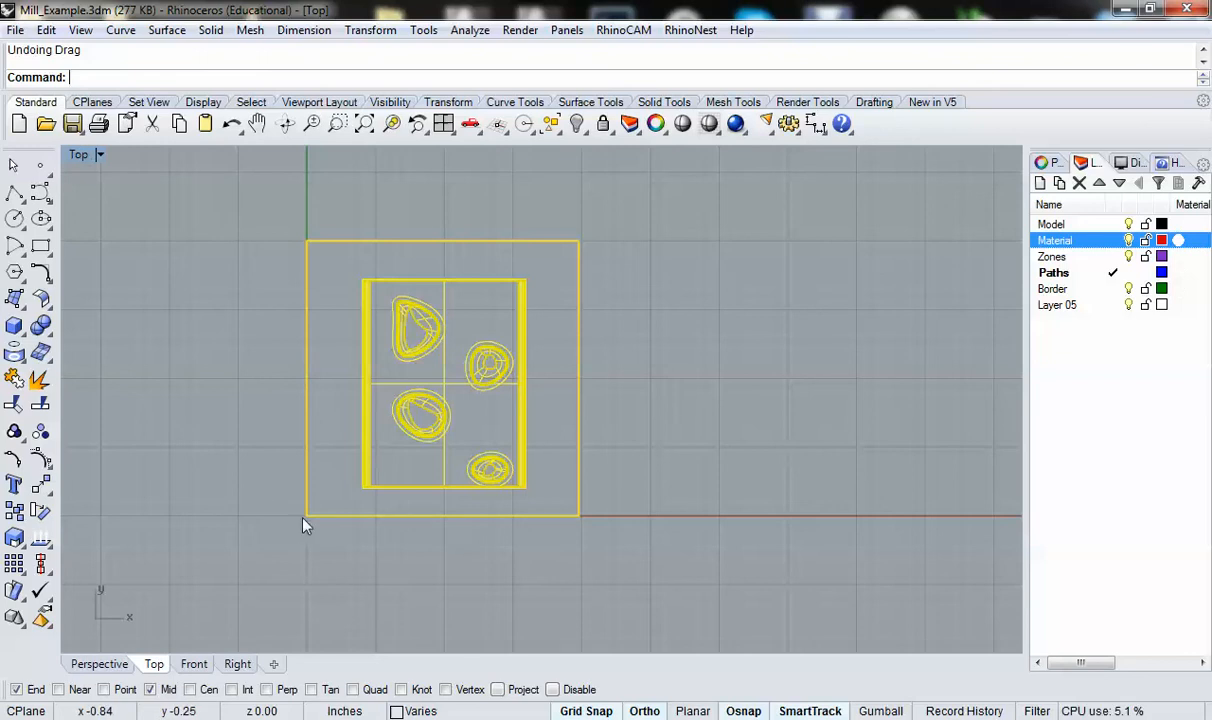
pyautogui.moveTo(302, 536)
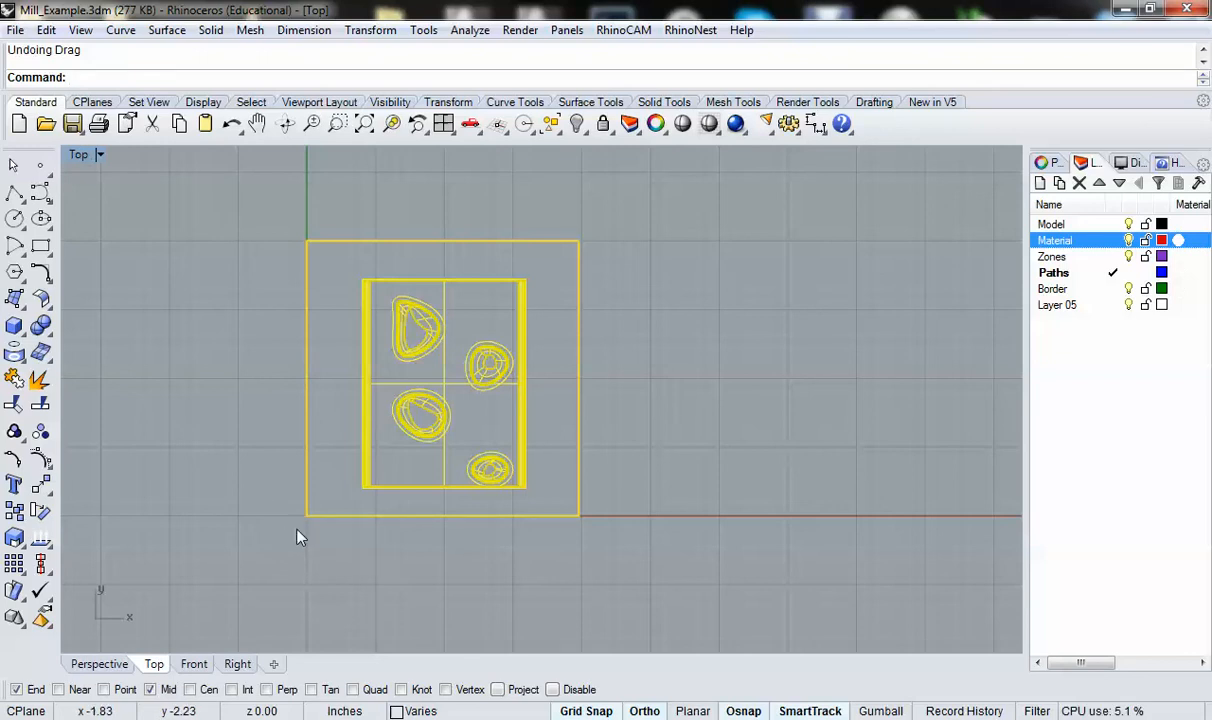
pyautogui.moveTo(308, 524)
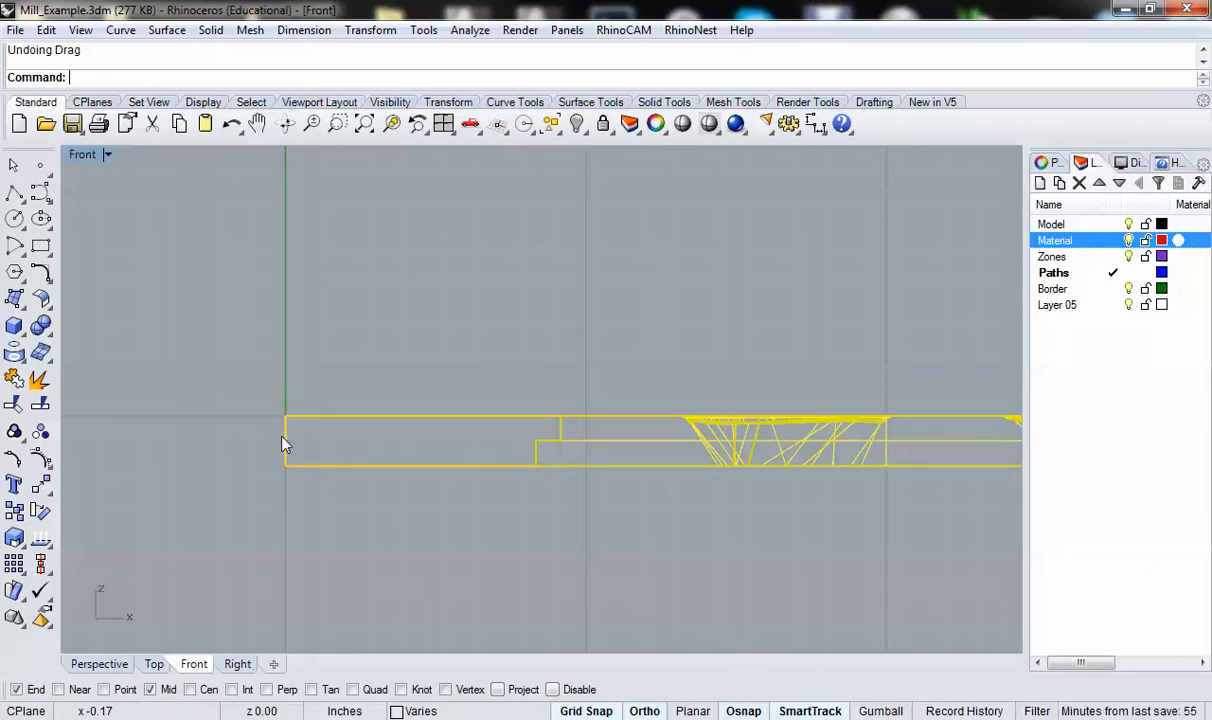
pyautogui.moveTo(296, 432)
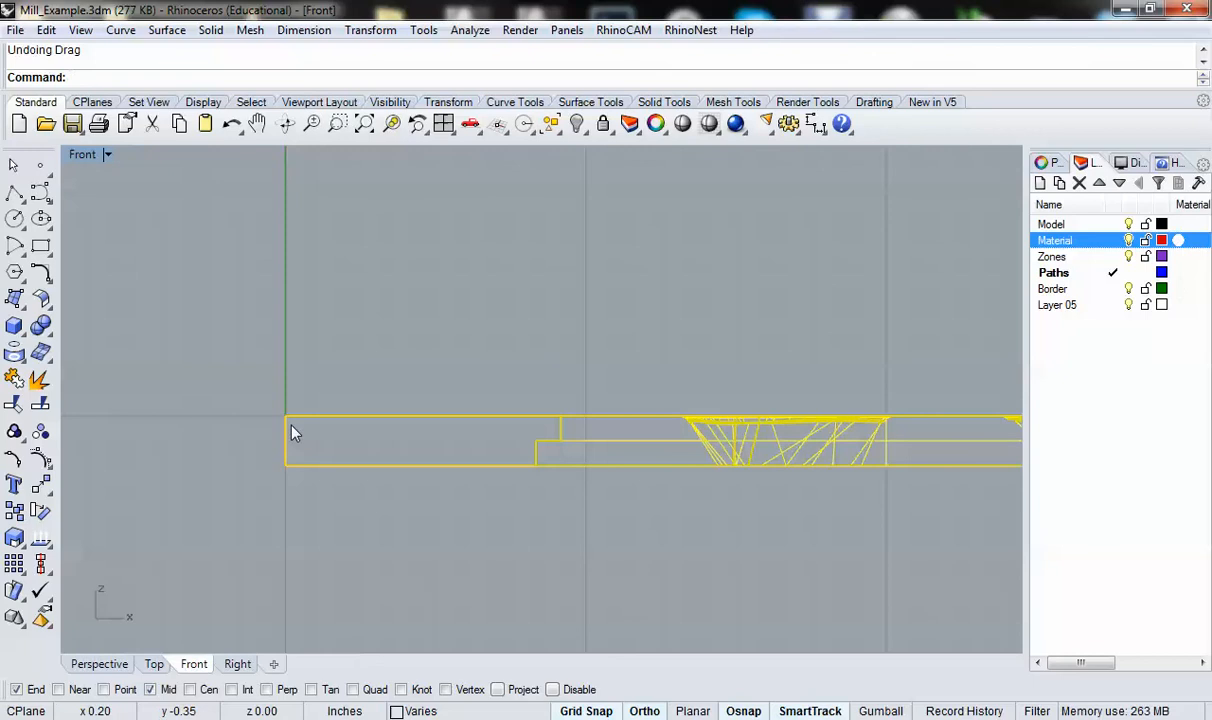
pyautogui.moveTo(294, 424)
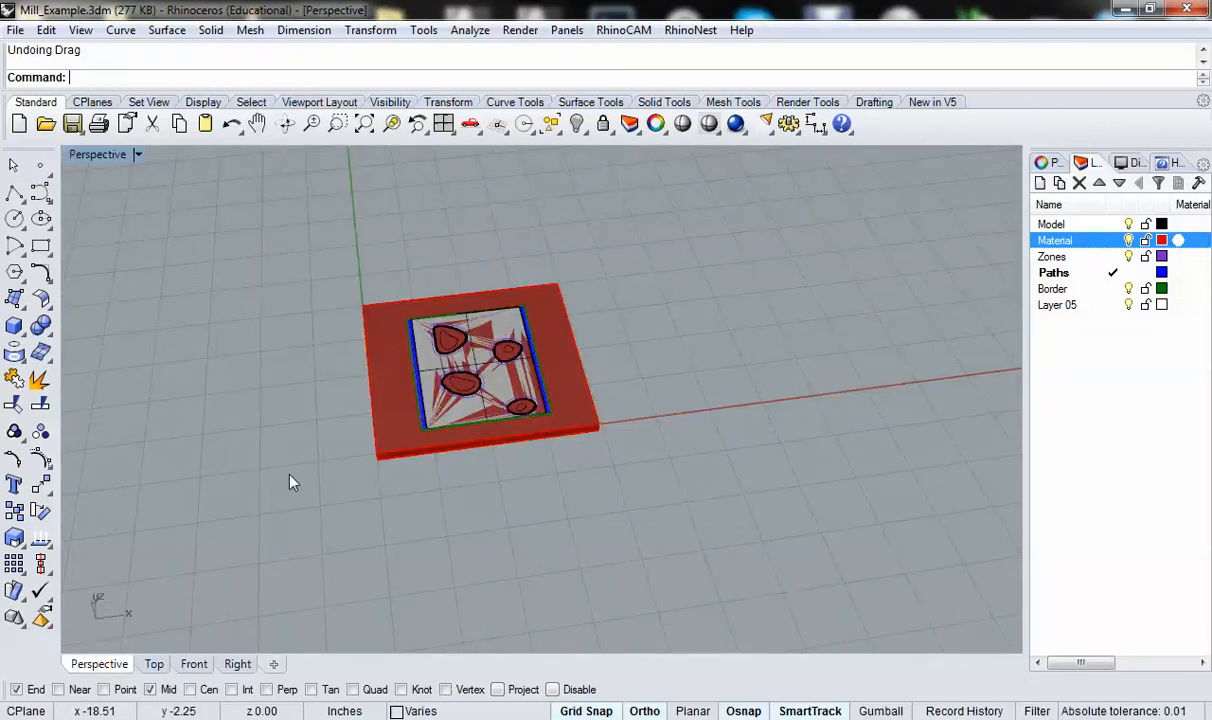
pyautogui.moveTo(292, 480); pyautogui.dragTo(412, 520)
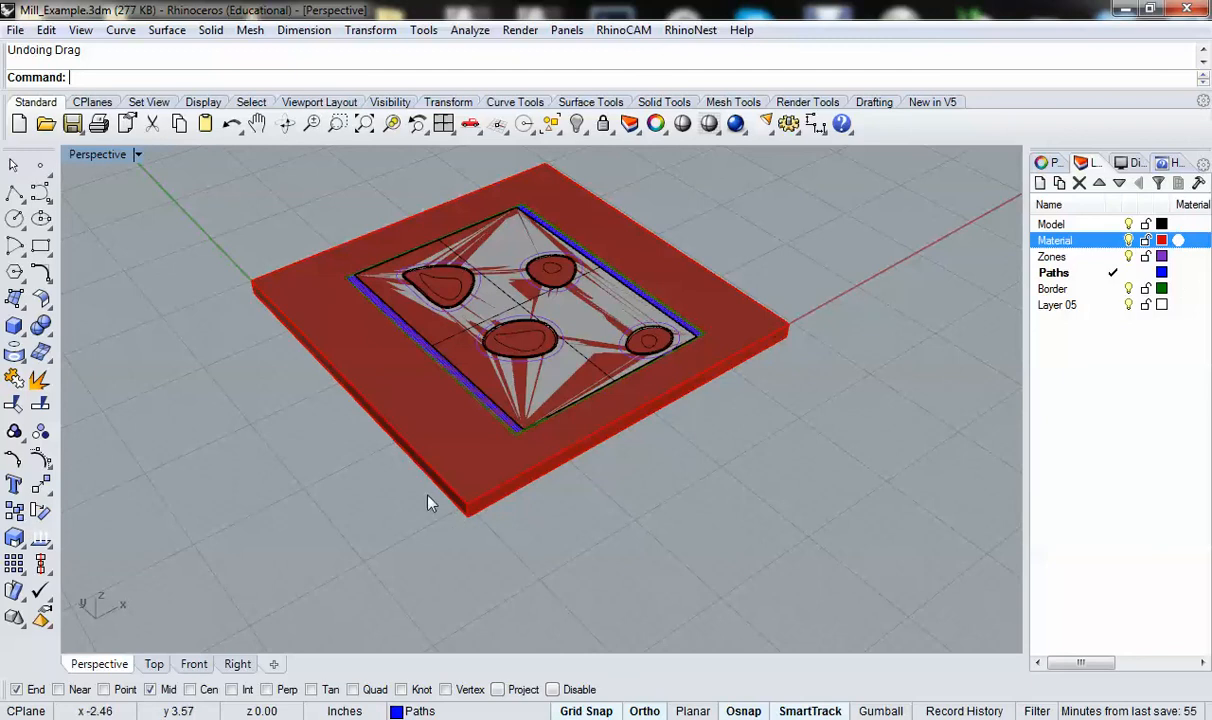
pyautogui.moveTo(450, 504)
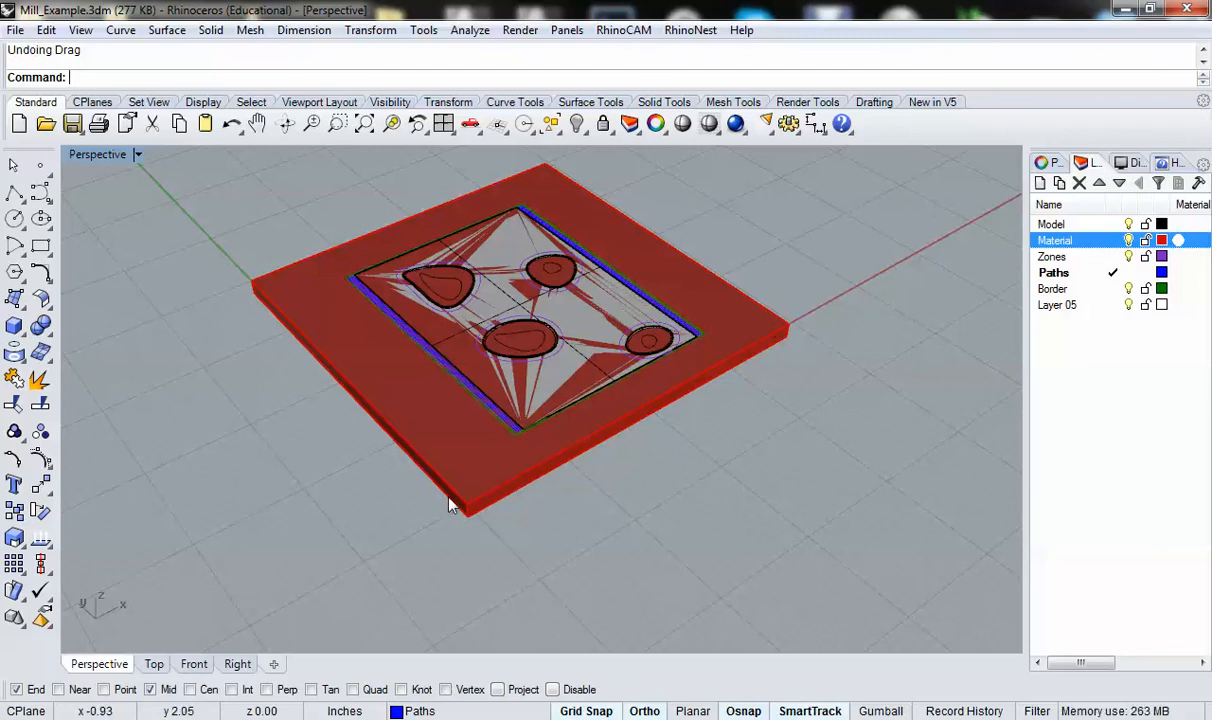
pyautogui.moveTo(444, 488)
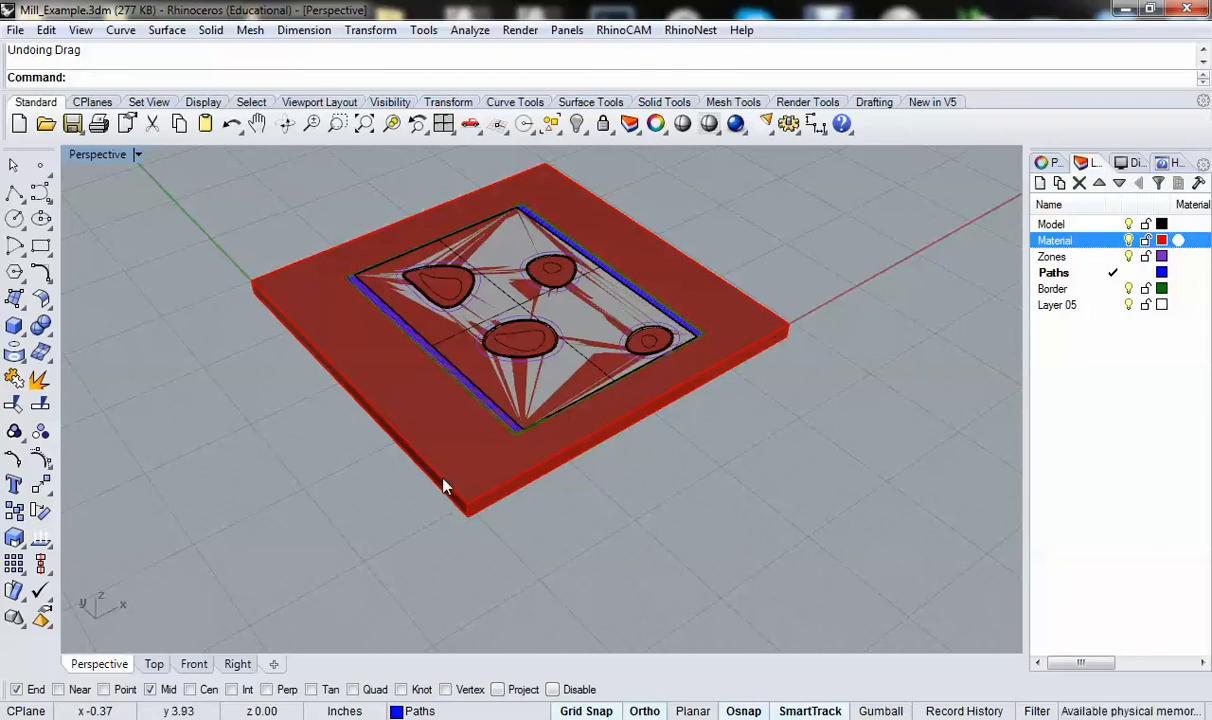
pyautogui.moveTo(484, 480)
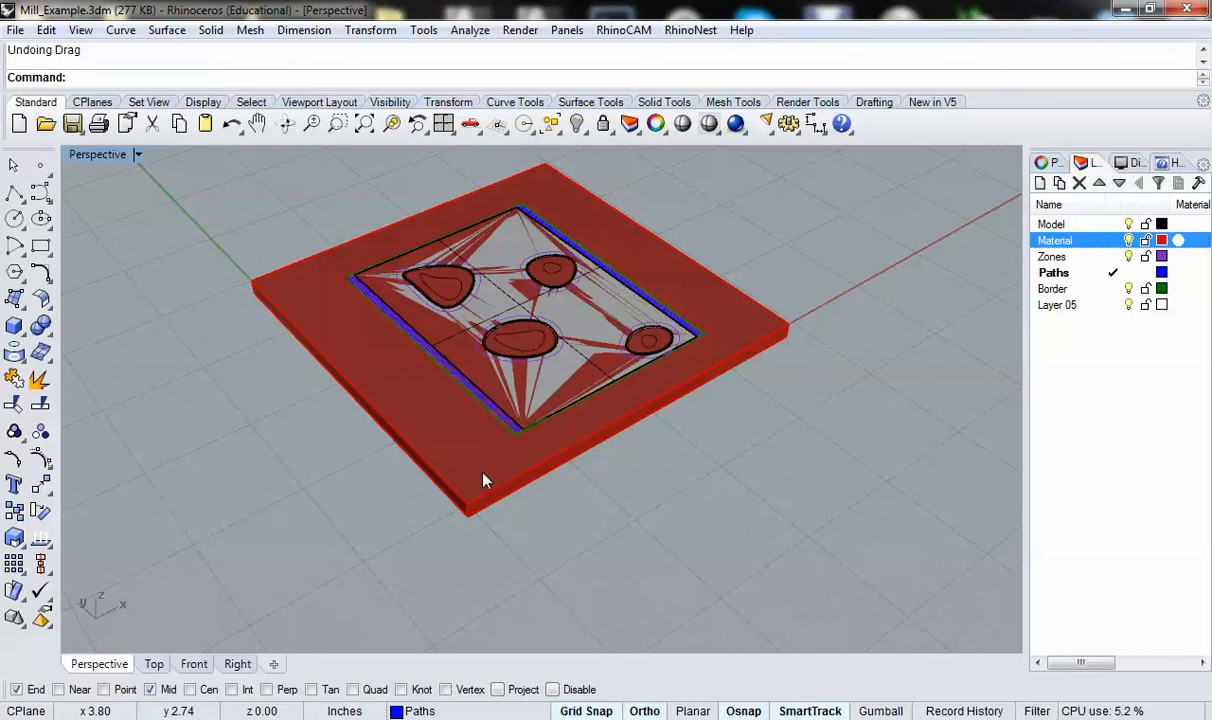
pyautogui.moveTo(484, 480); pyautogui.dragTo(448, 510)
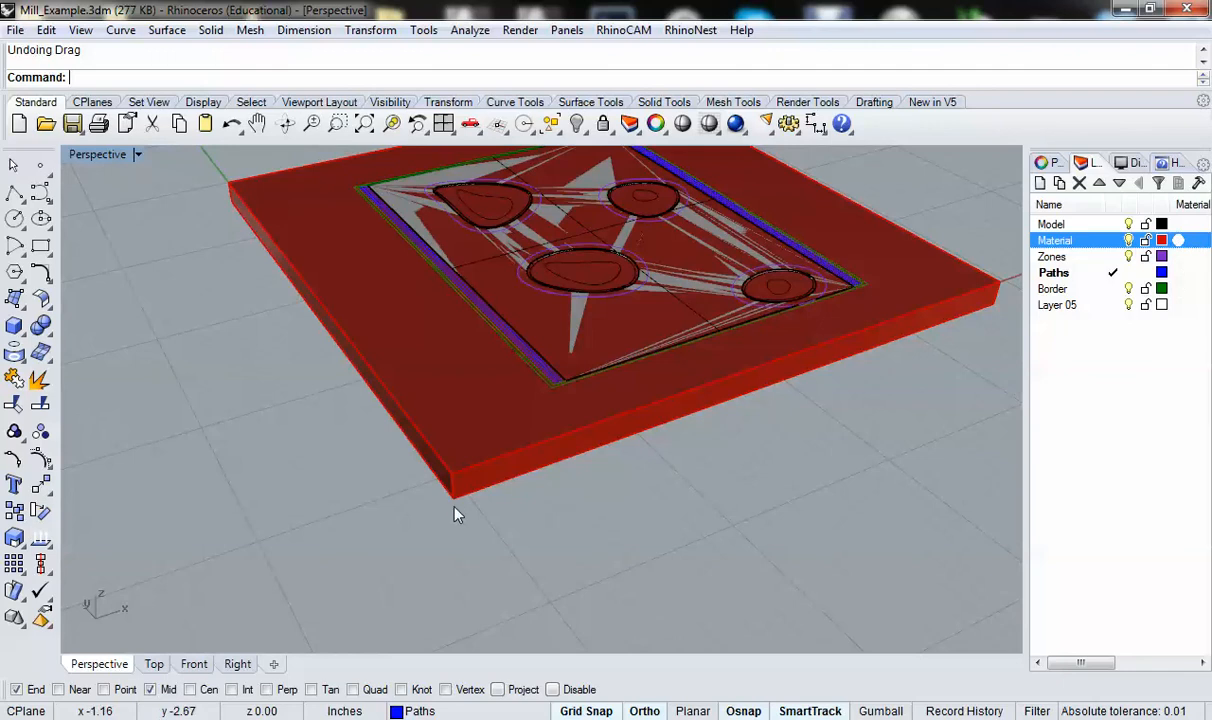
pyautogui.moveTo(456, 510)
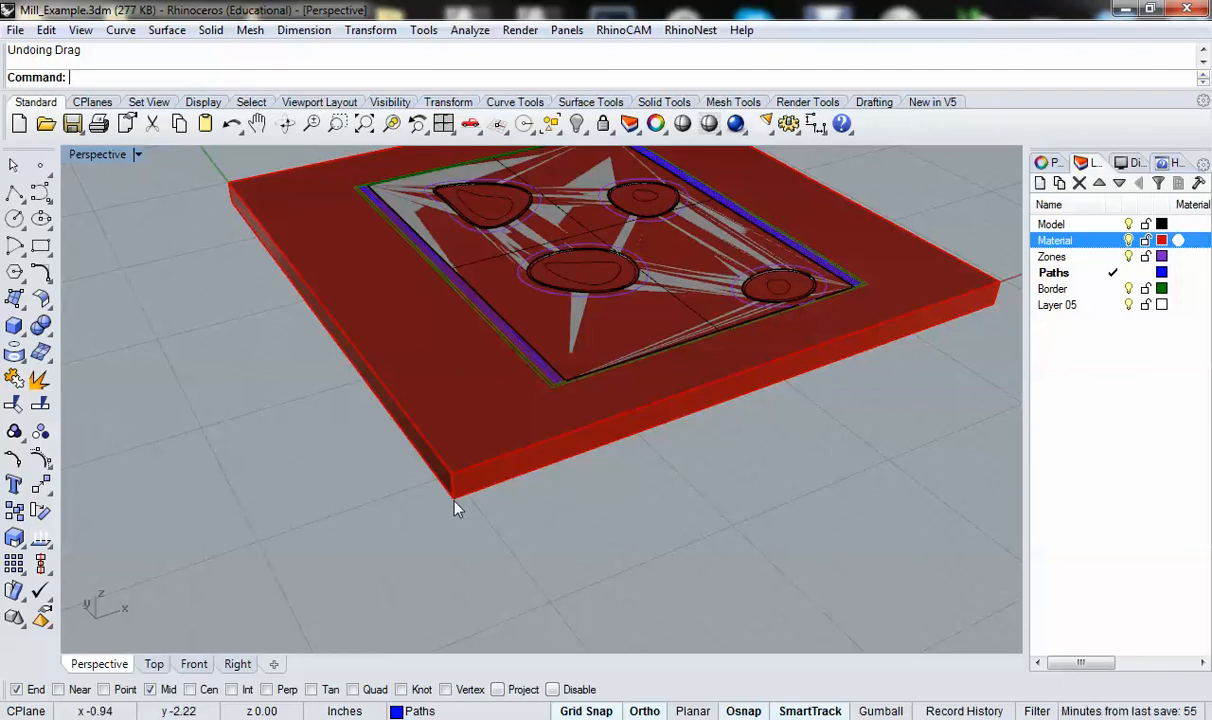
pyautogui.moveTo(728, 508)
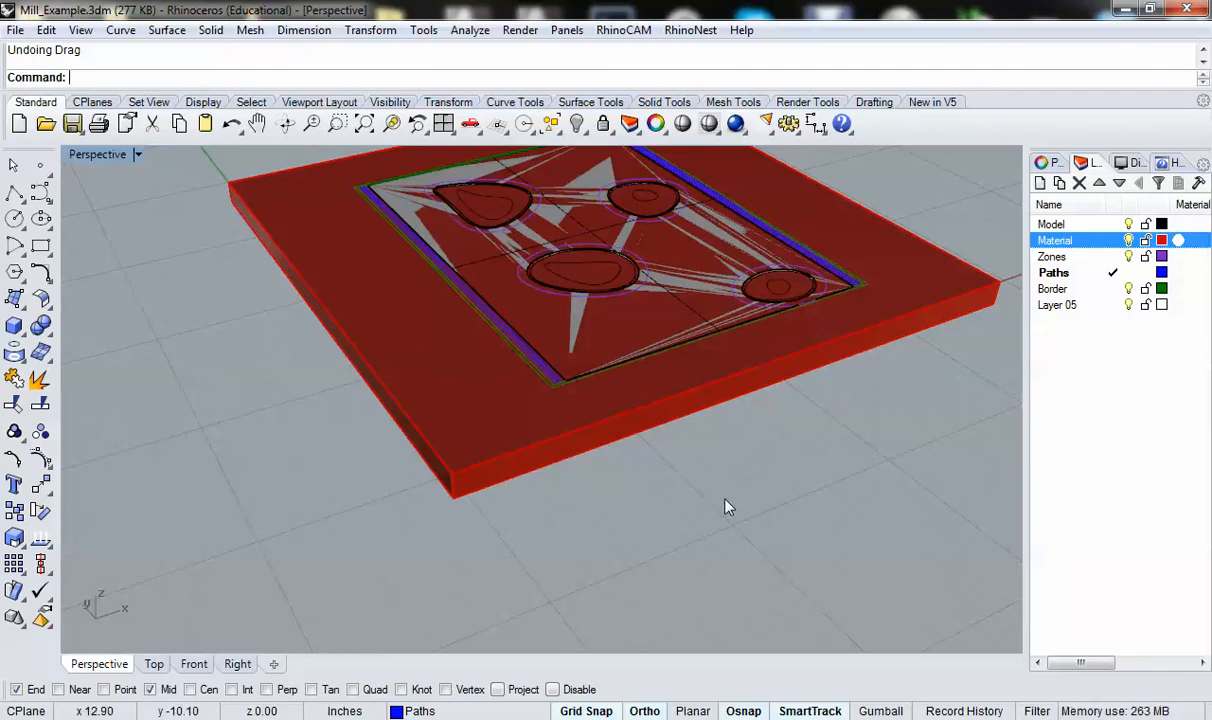
pyautogui.moveTo(536, 540)
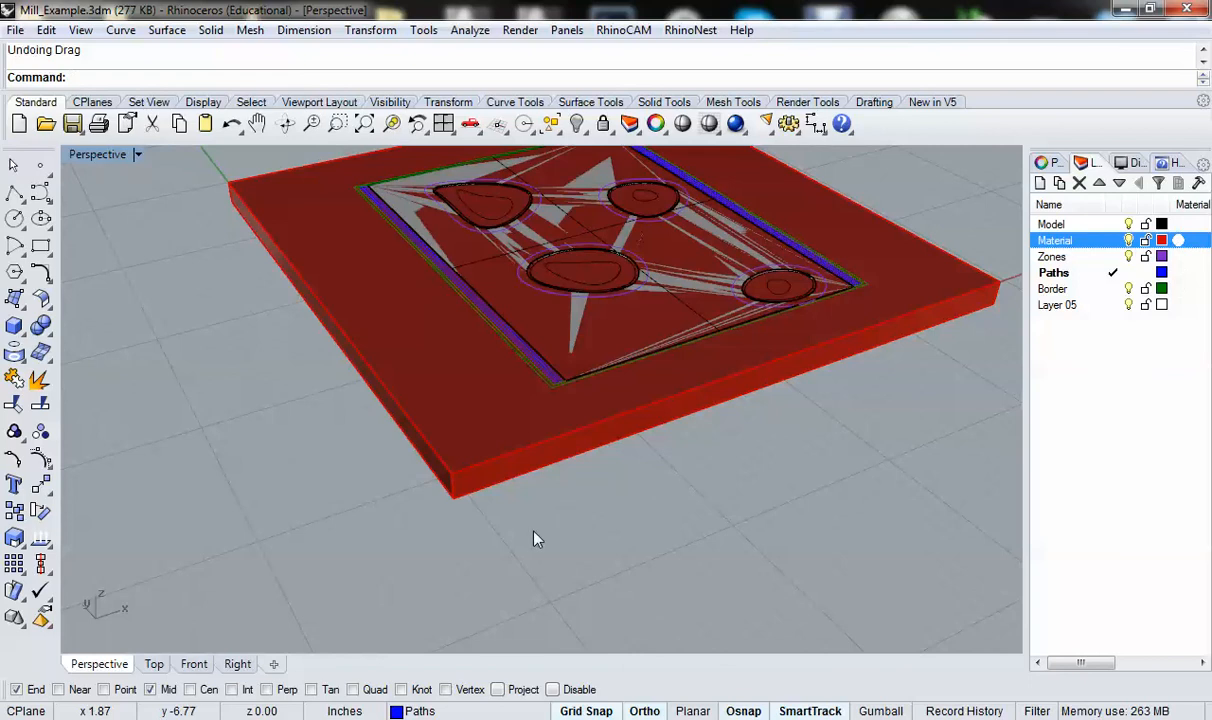
pyautogui.moveTo(560, 524)
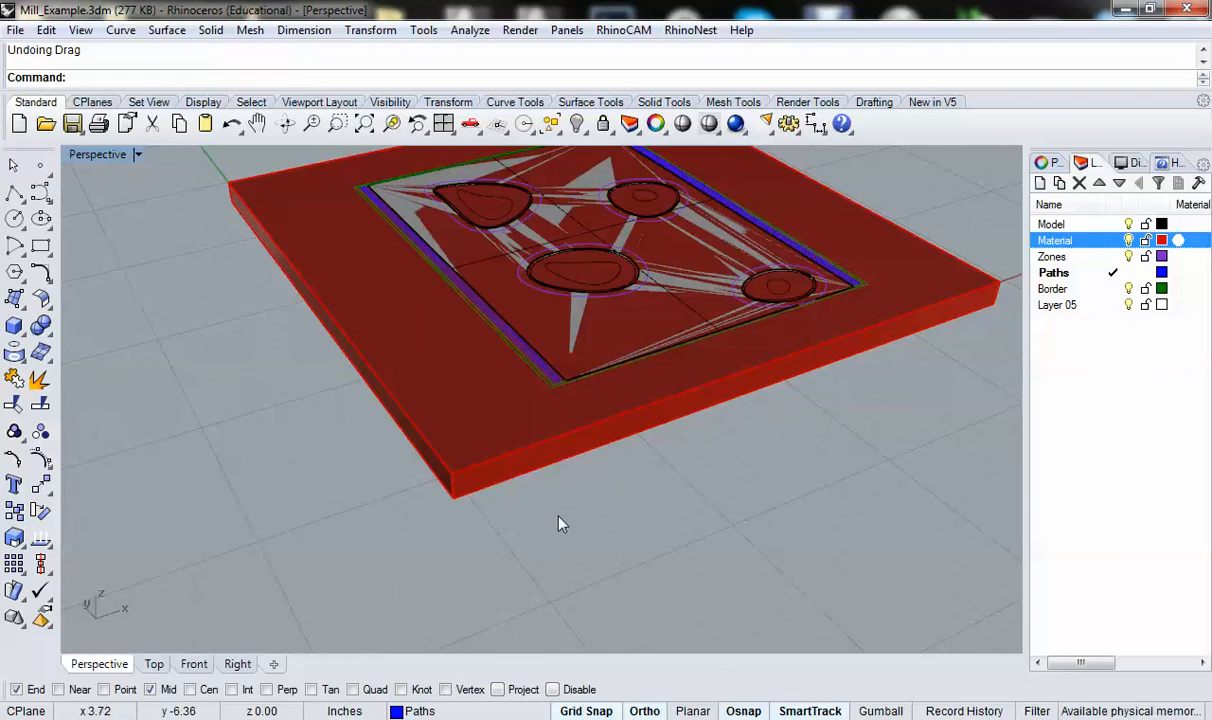
pyautogui.moveTo(520, 520)
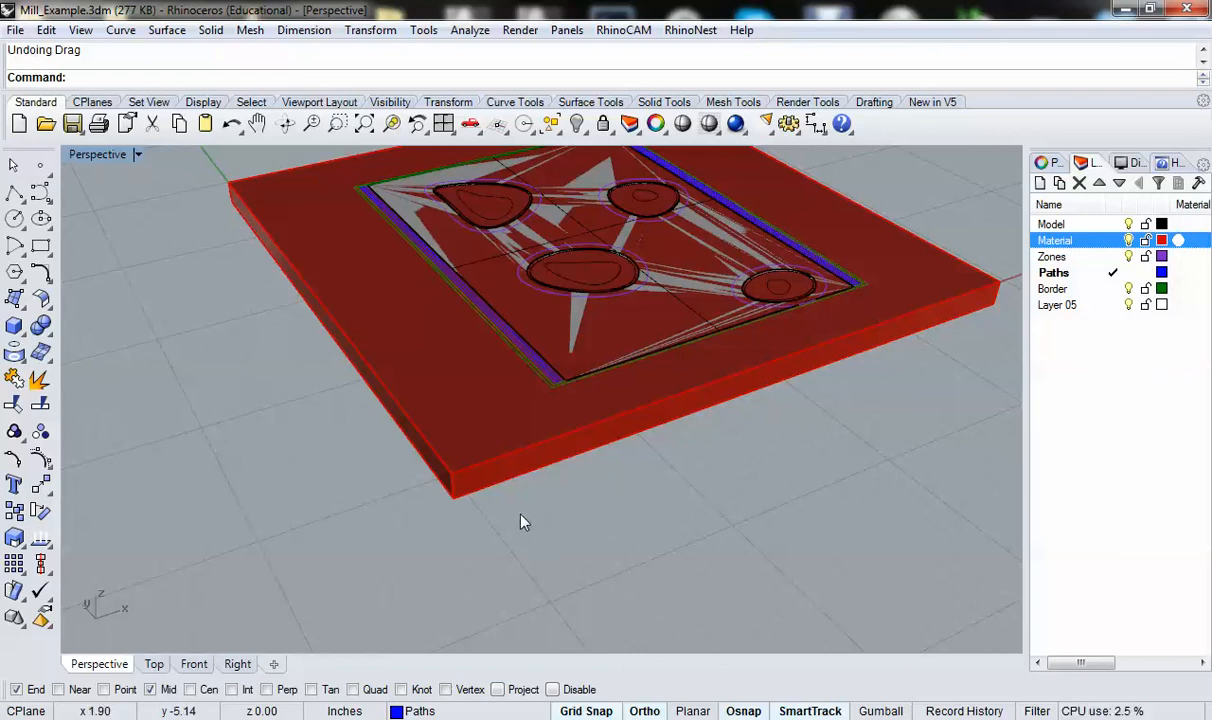
pyautogui.moveTo(640, 486)
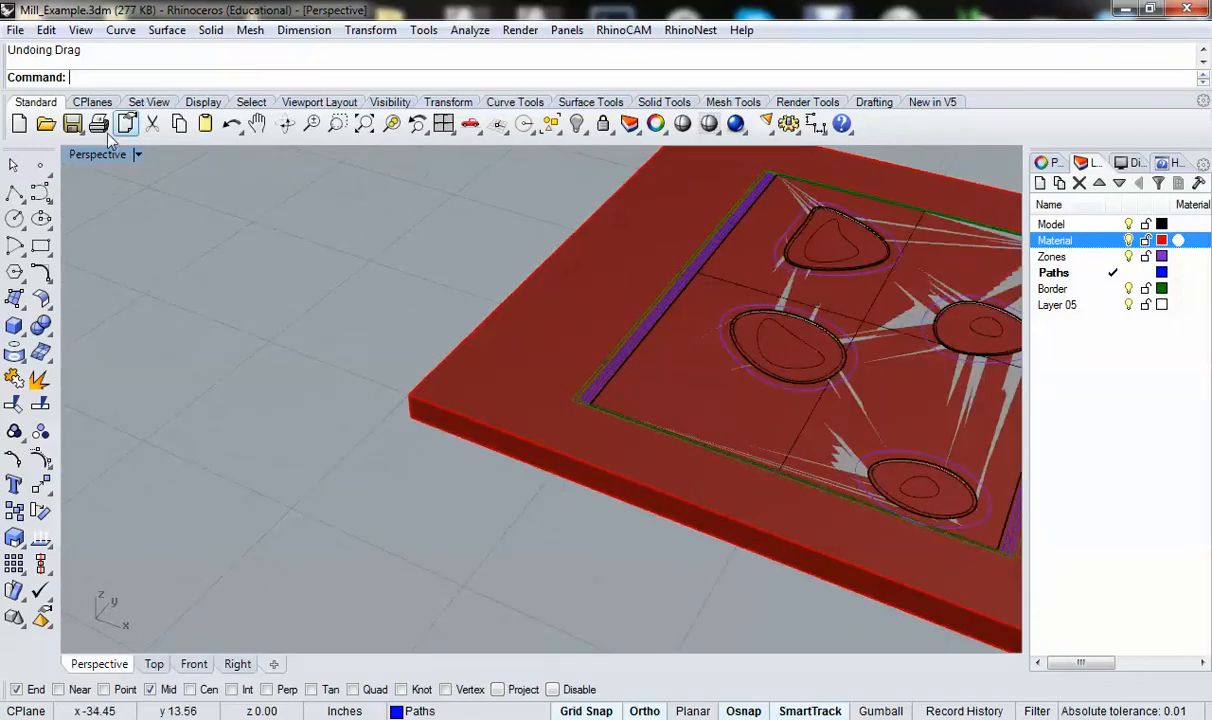
# - Start the Point command to place a single point at the material's top corner
pyautogui.click(126, 124)
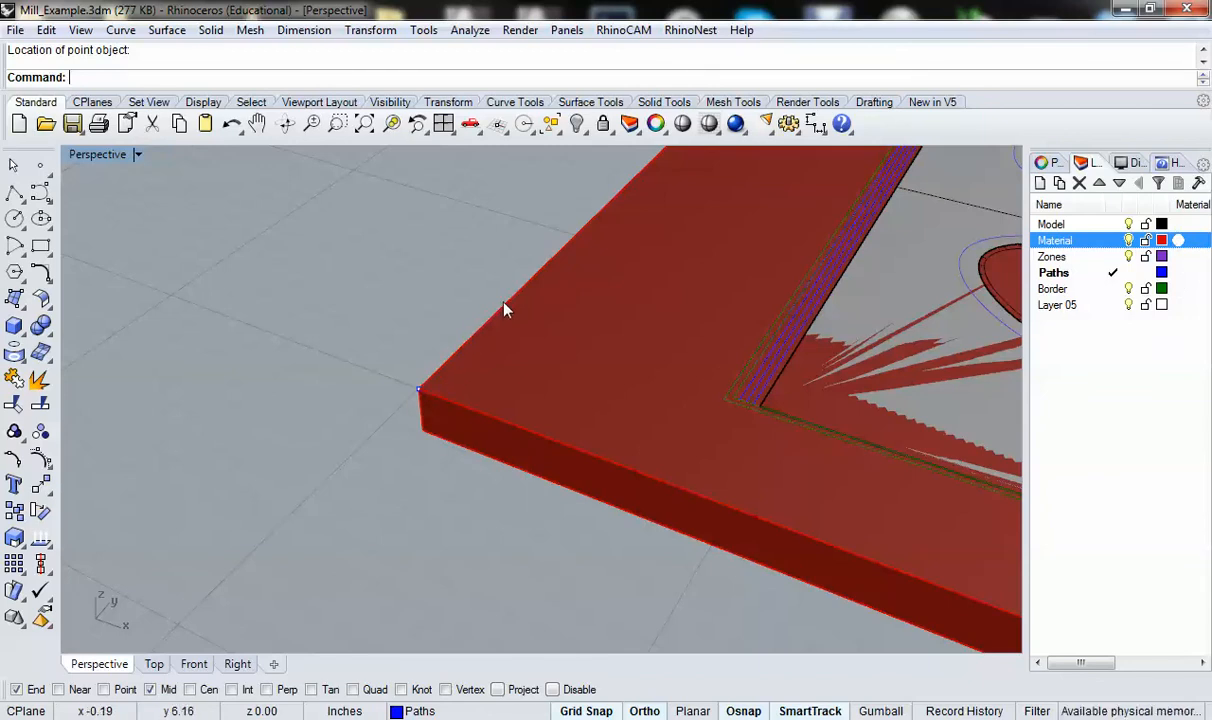
pyautogui.moveTo(416, 392)
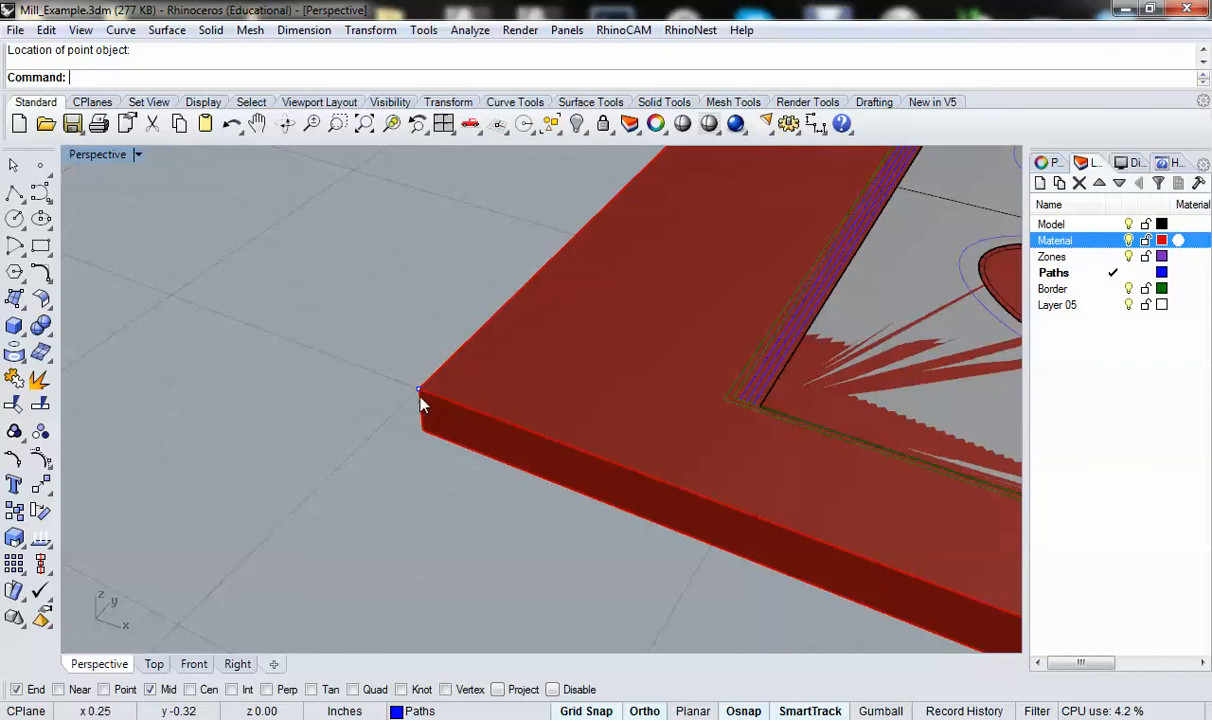
pyautogui.moveTo(398, 388)
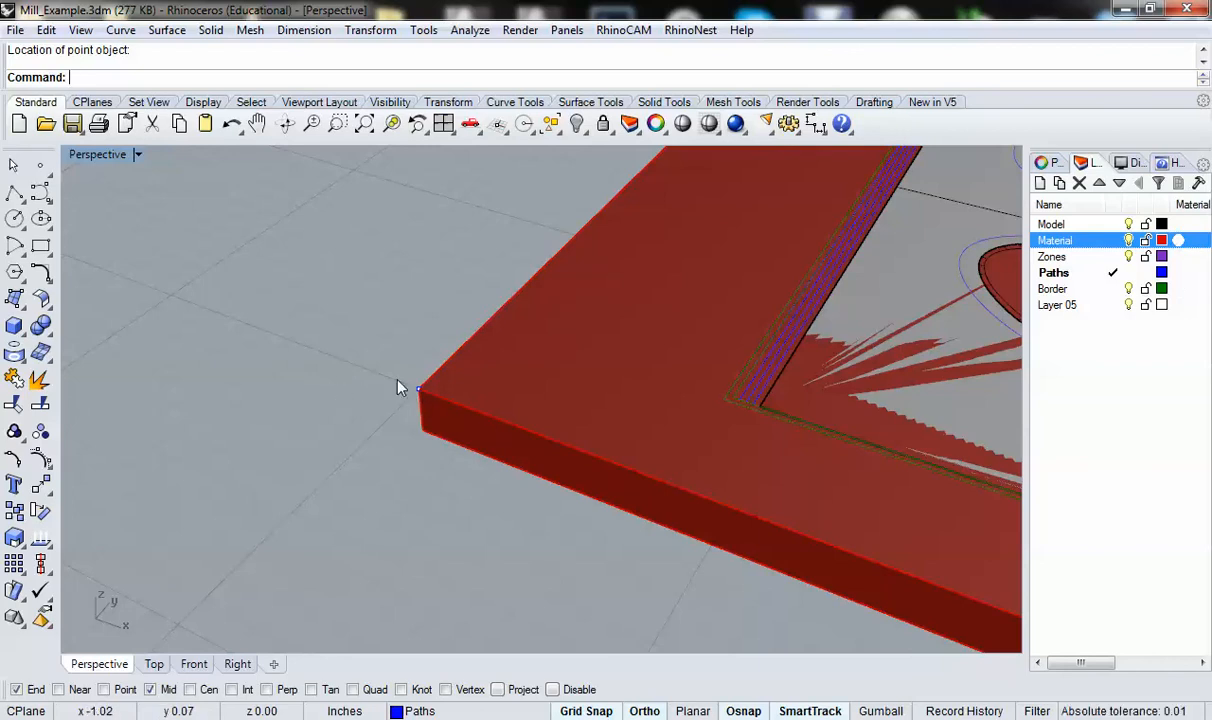